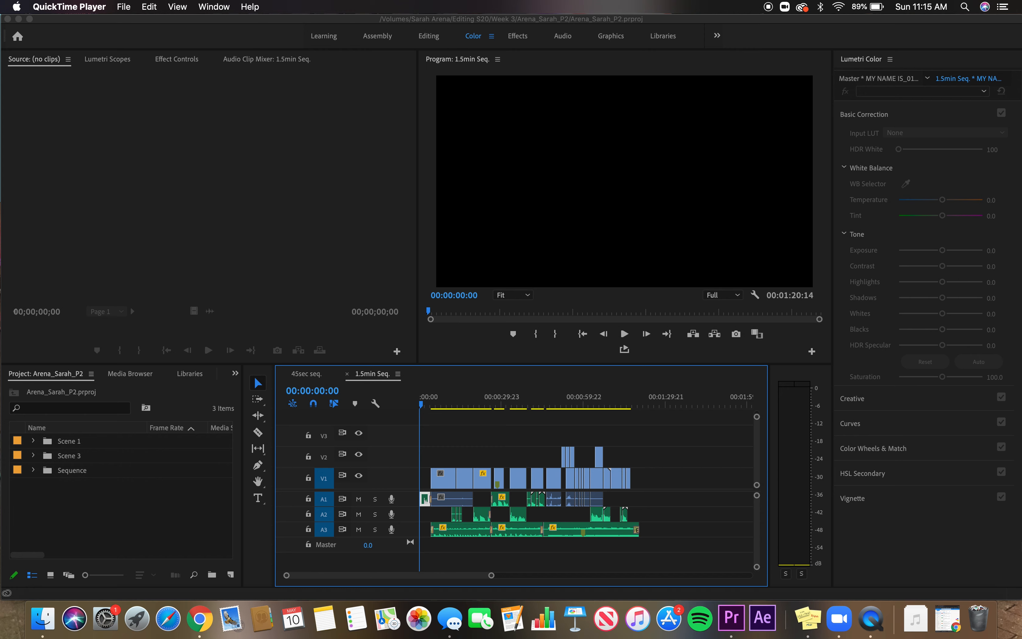
pyautogui.moveTo(101, 508)
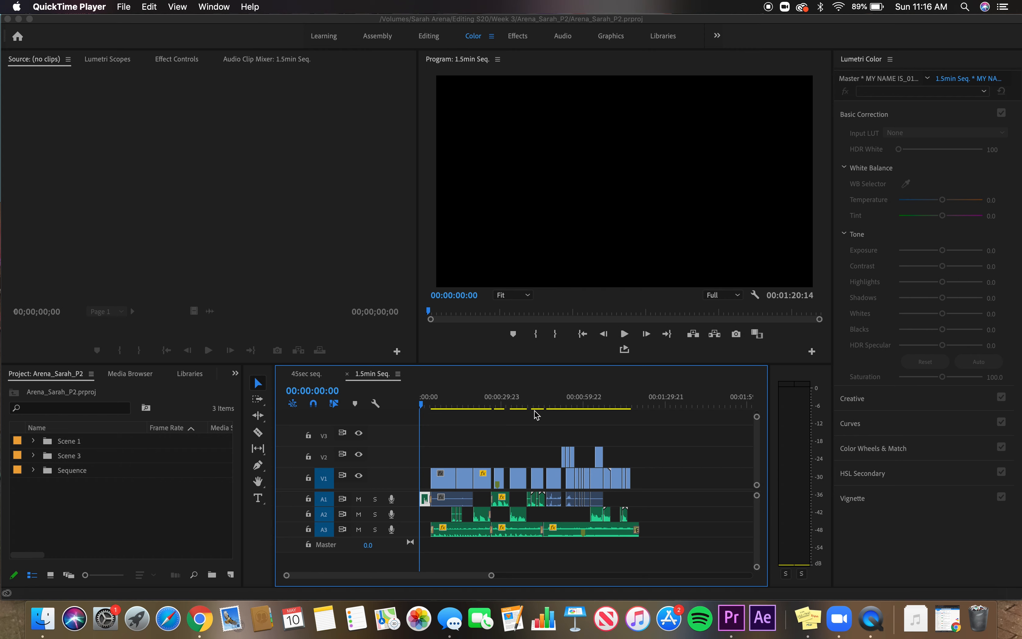
pyautogui.moveTo(107, 463)
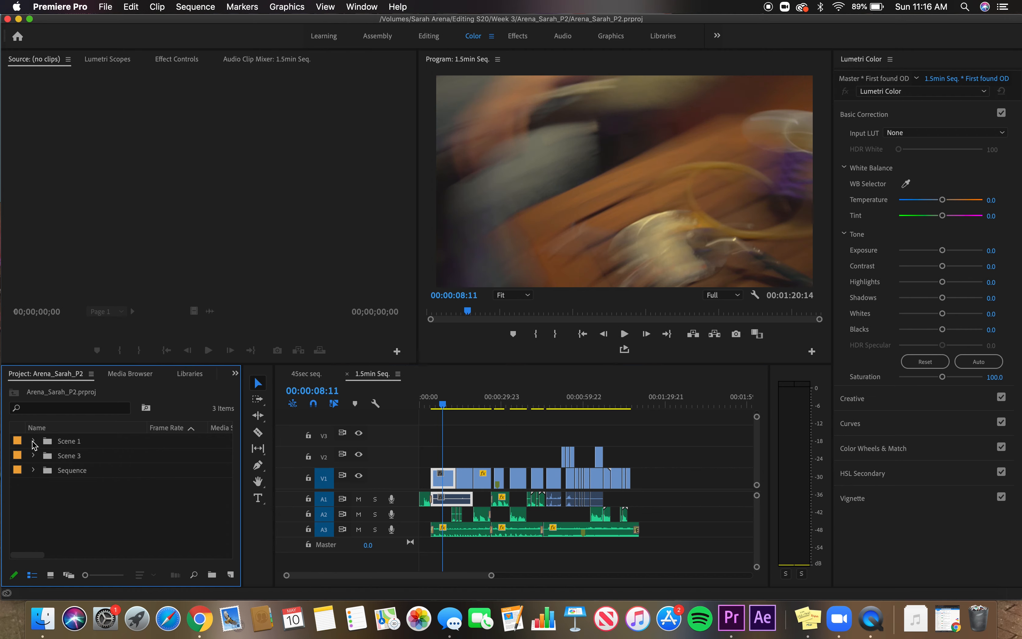
pyautogui.click(33, 455)
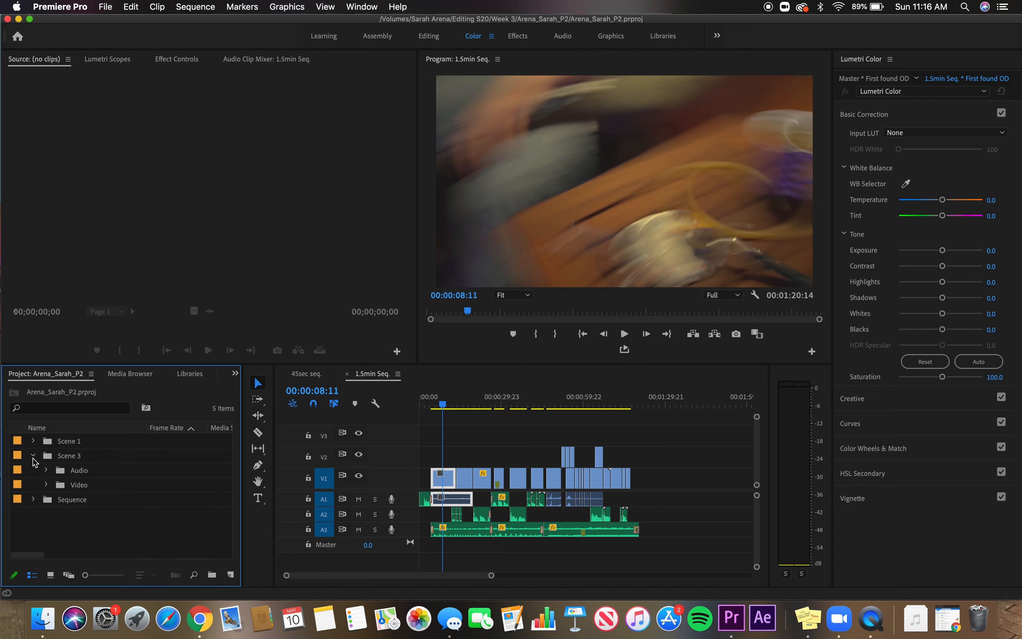
pyautogui.click(33, 455)
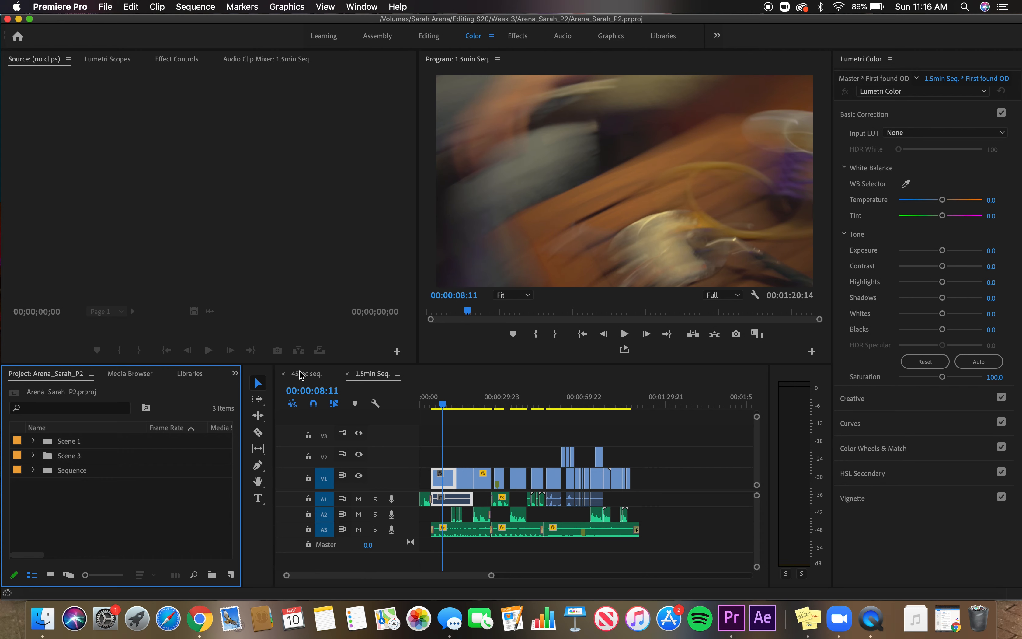
pyautogui.click(304, 373)
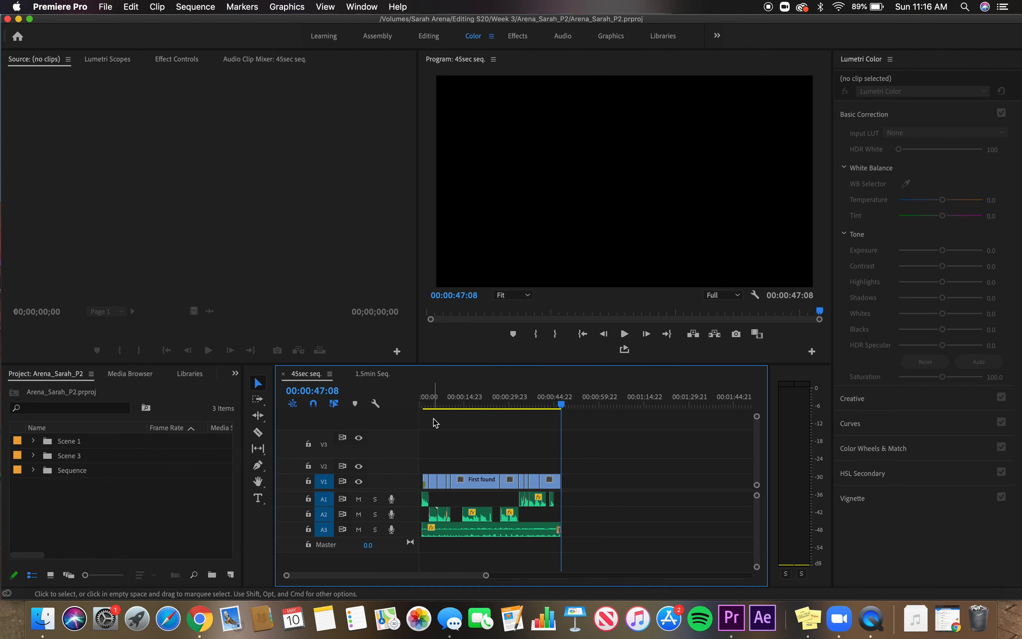
pyautogui.click(373, 374)
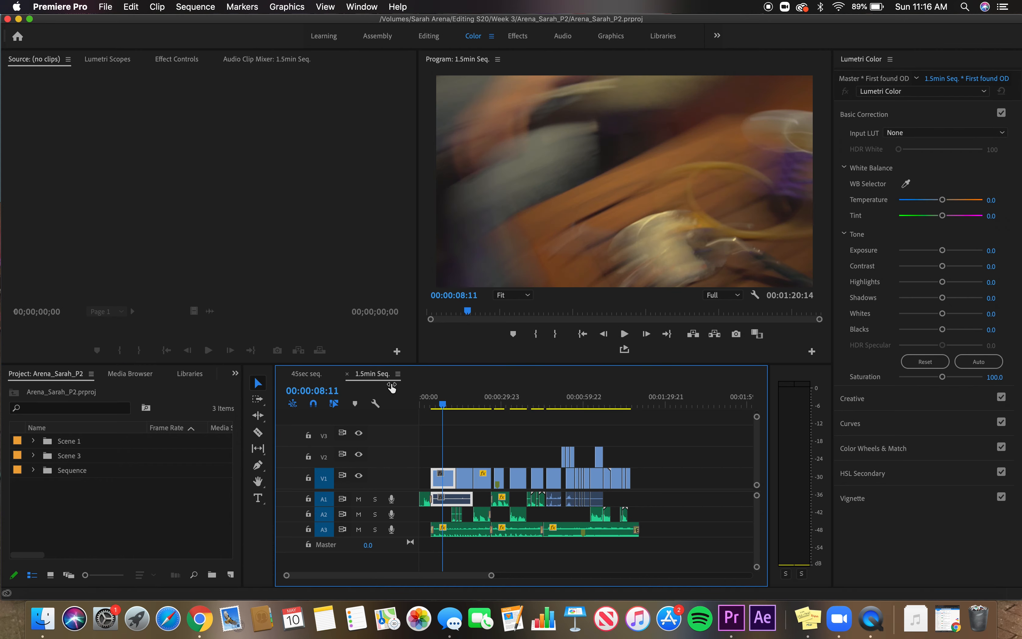
pyautogui.moveTo(475, 456)
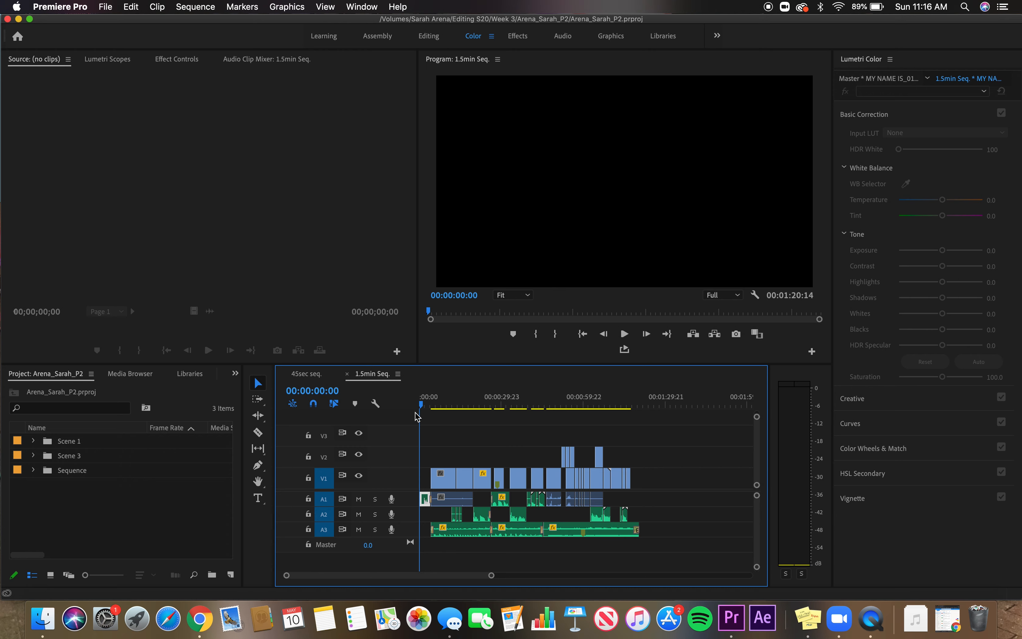
pyautogui.moveTo(311, 356)
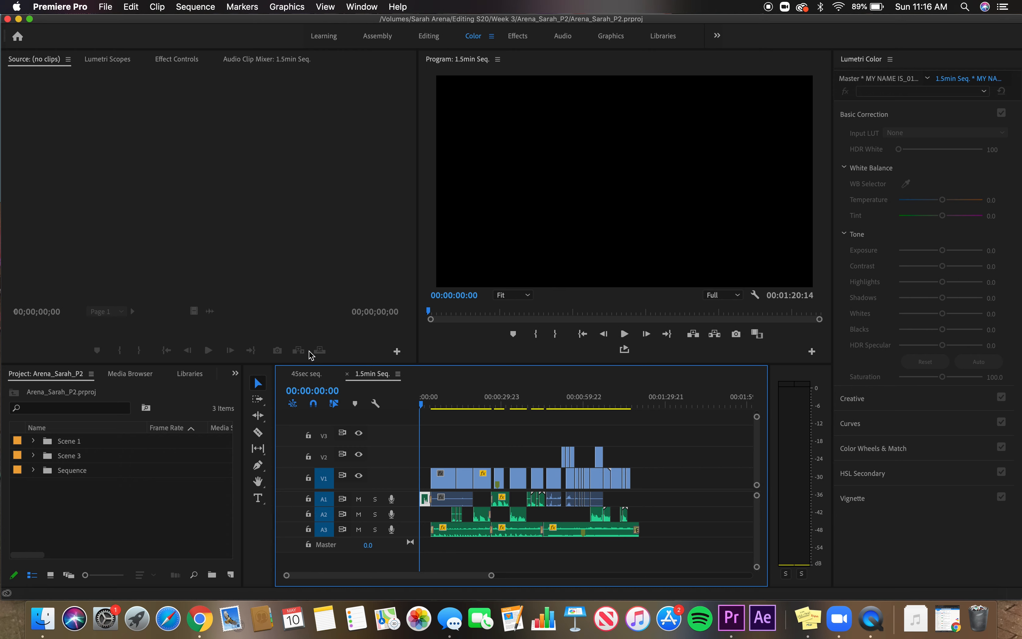
pyautogui.moveTo(437, 412)
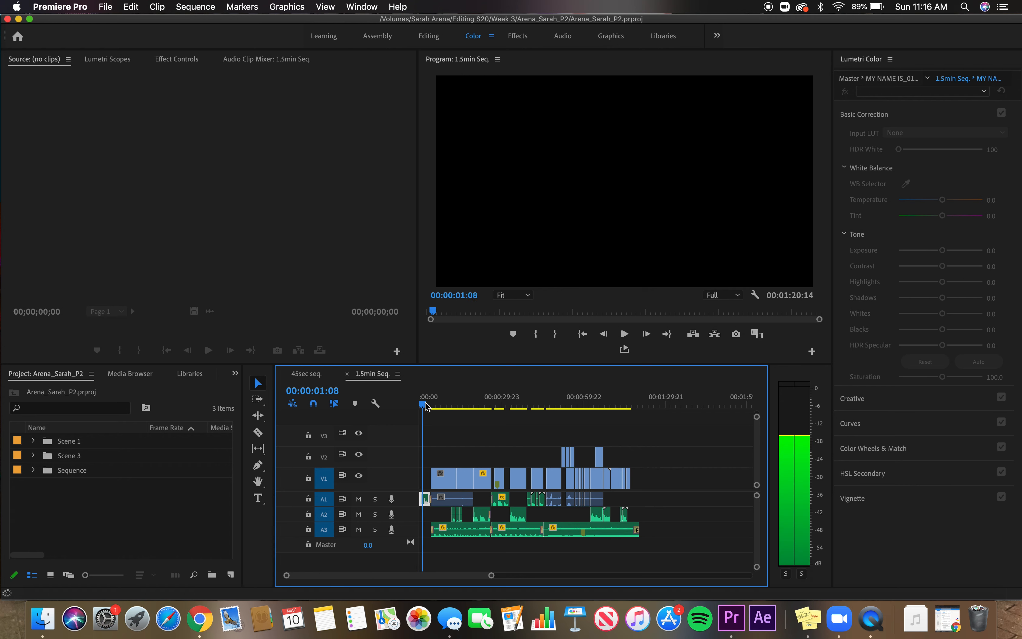
# Play the 1.5min Seq from its start, then park the playhead at 00:00:10:00 on First found OD
pyautogui.click(623, 334)
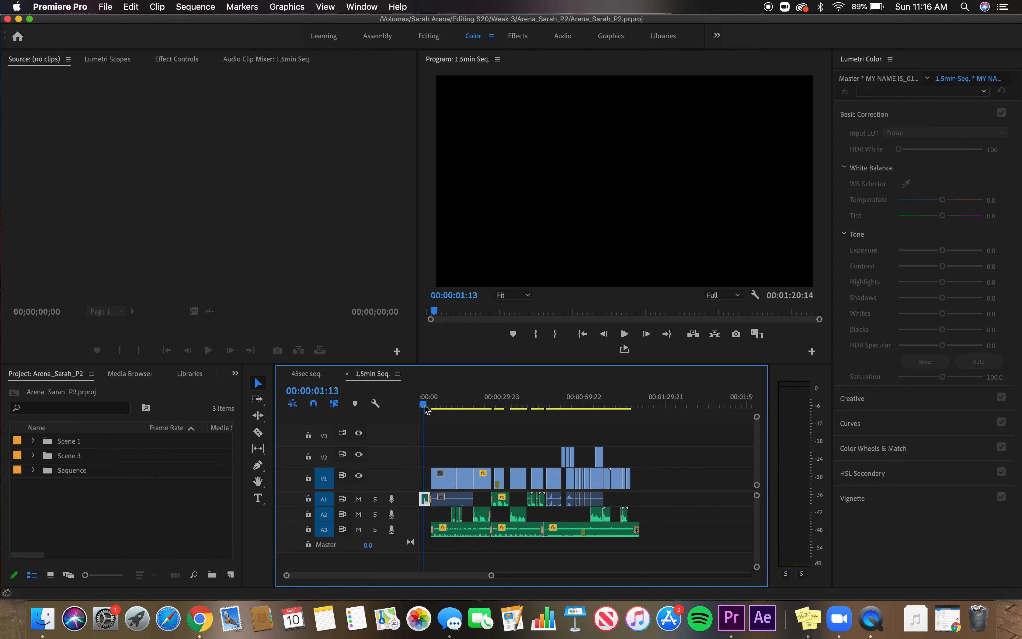
pyautogui.click(446, 404)
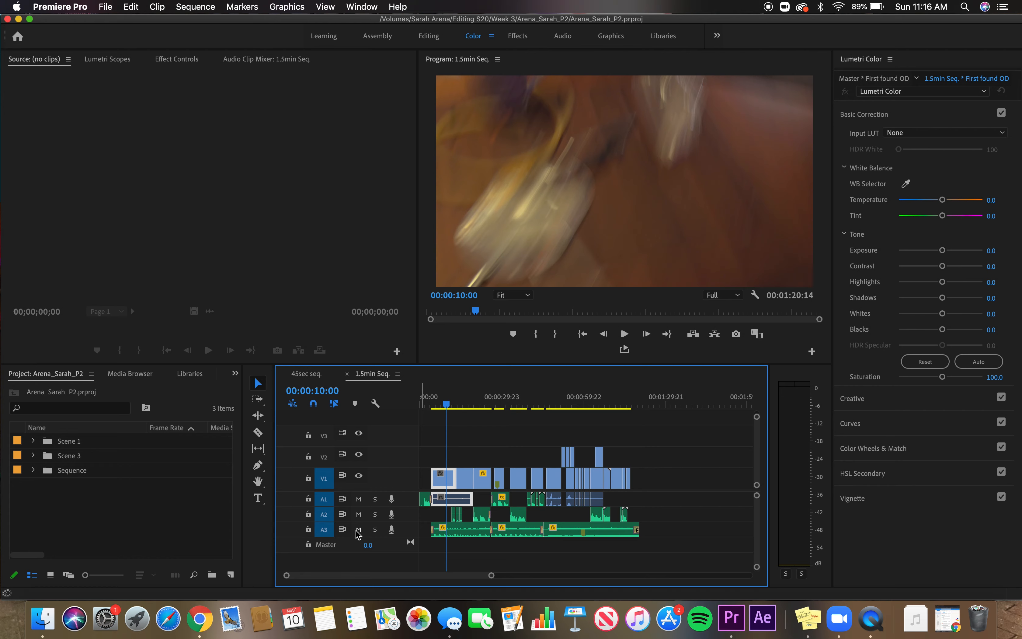
# Mute audio tracks A1–A3 and scrub around the 10-second mark of the First found OD shot
pyautogui.click(358, 528)
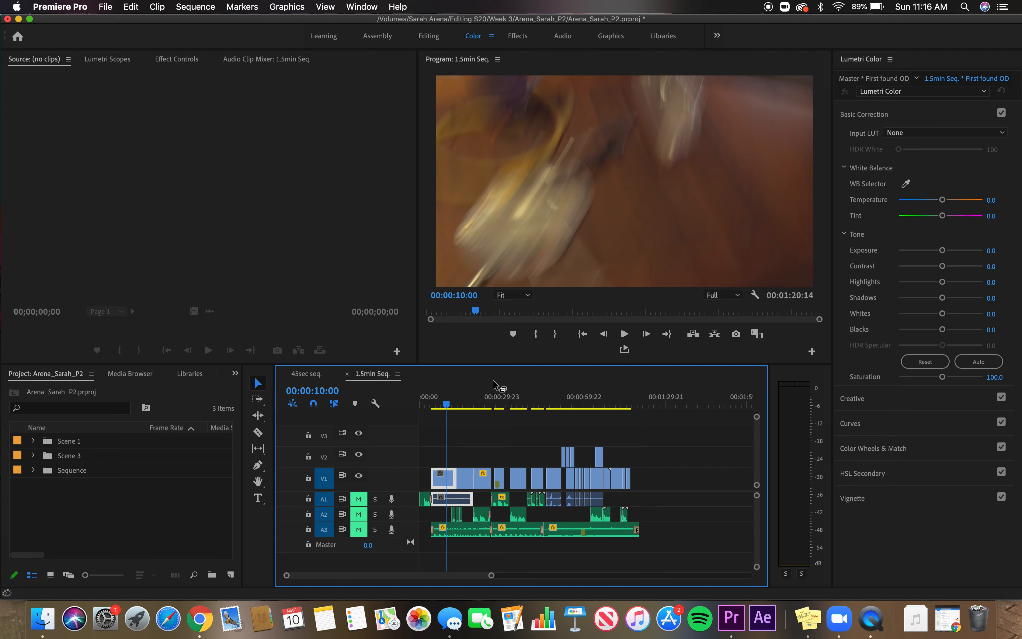
pyautogui.click(447, 407)
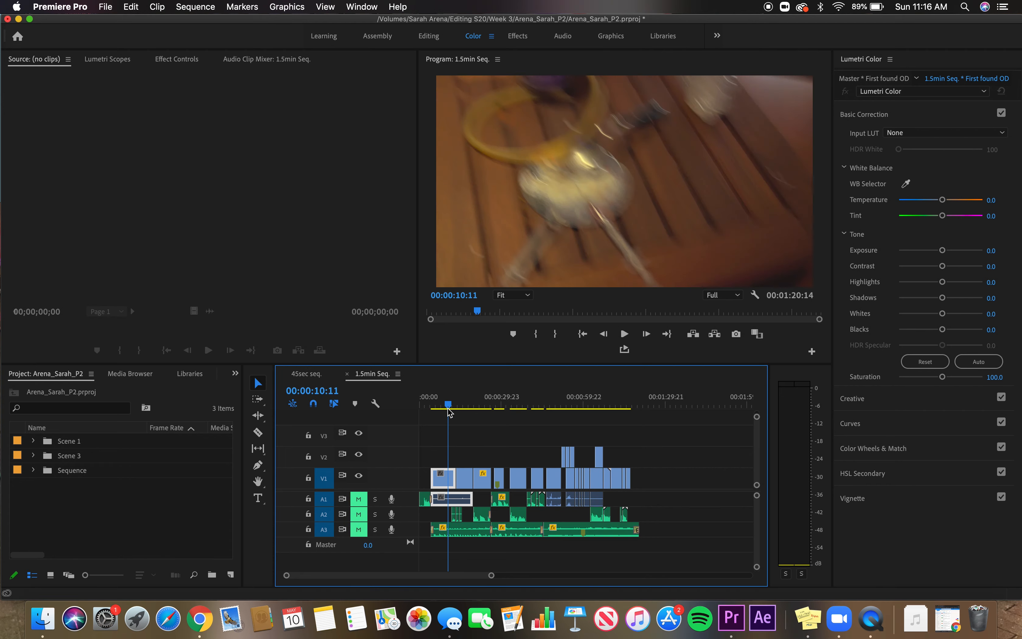
pyautogui.click(445, 404)
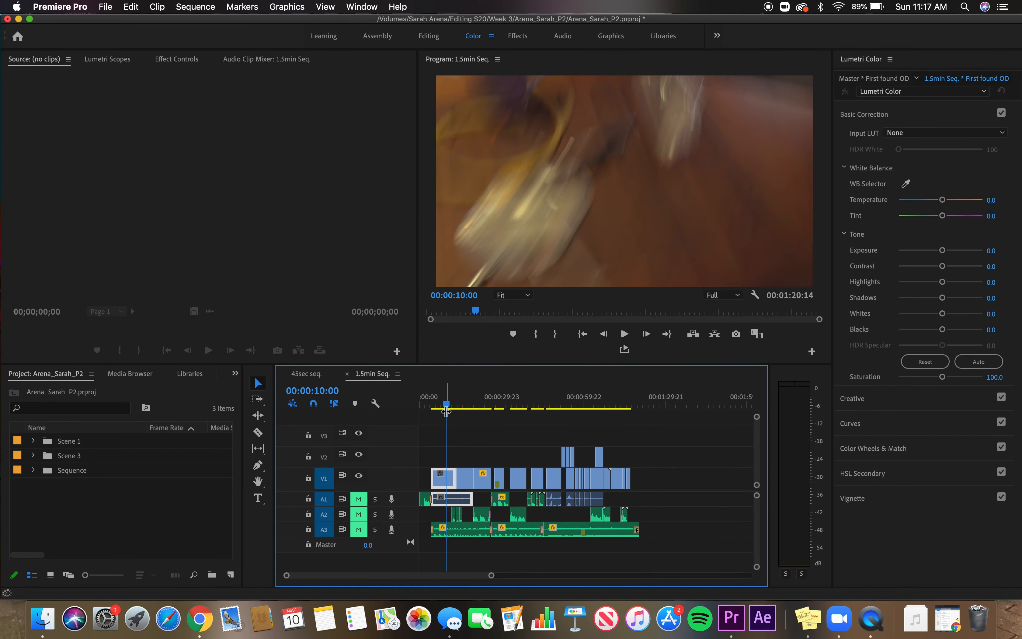
pyautogui.click(445, 404)
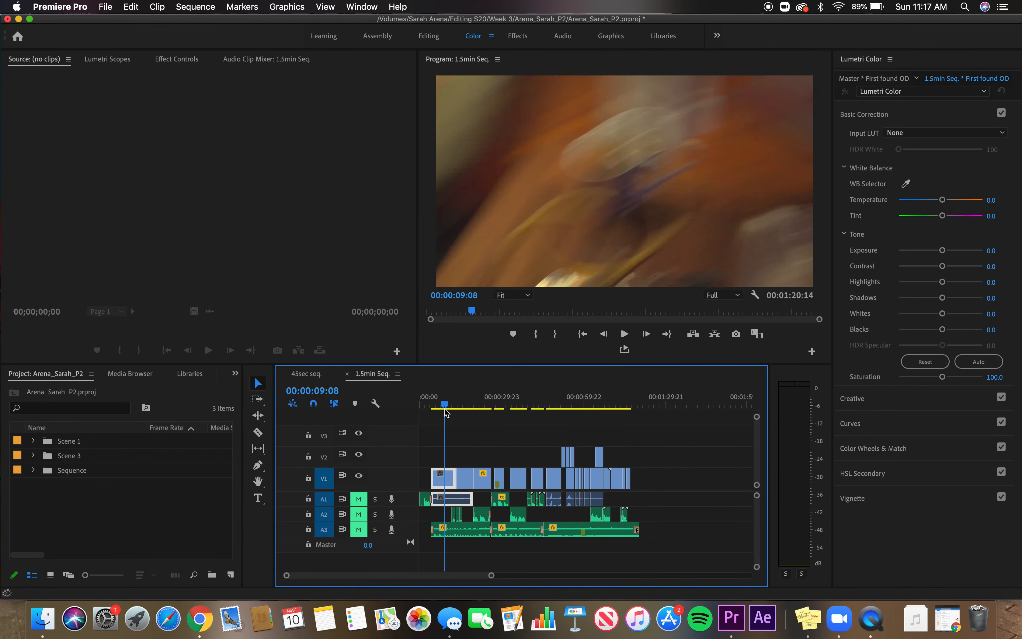
# Skim ahead through 18 seconds and the Chekup on OD shot to about 39 seconds
pyautogui.click(433, 405)
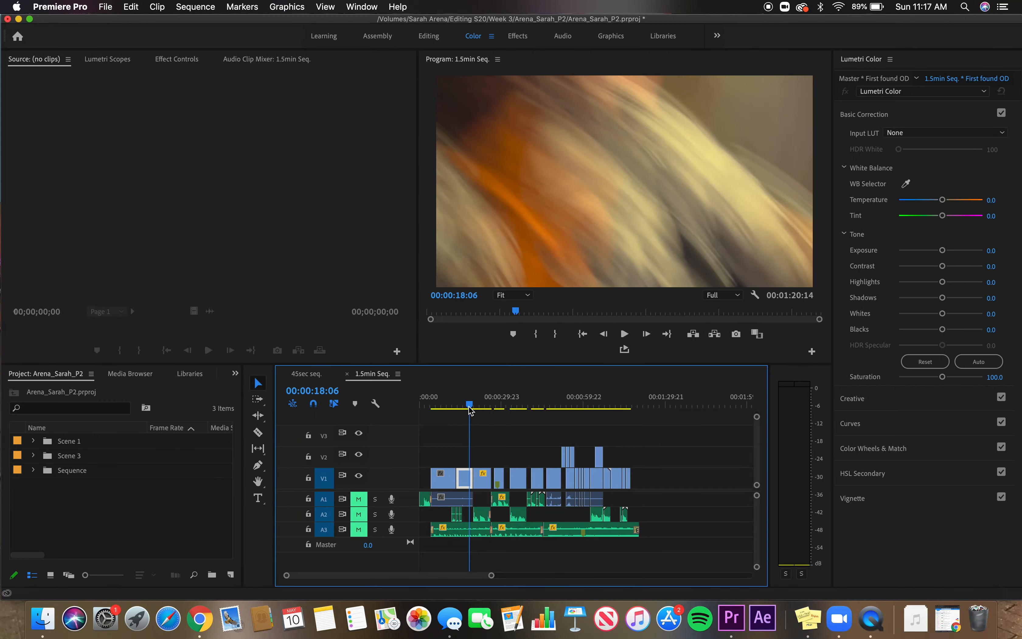
pyautogui.click(483, 405)
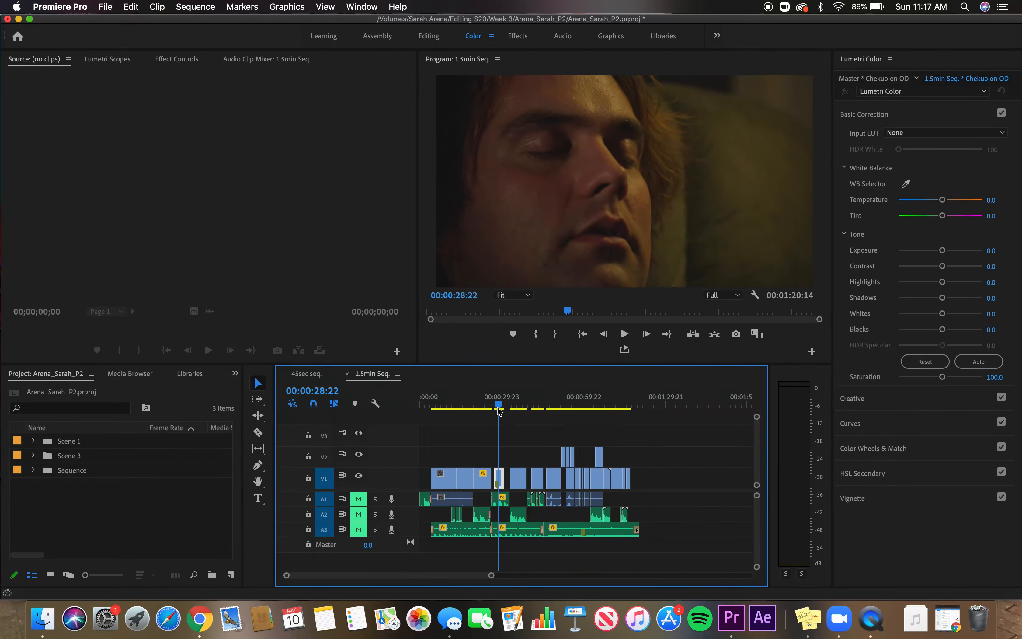
pyautogui.click(518, 405)
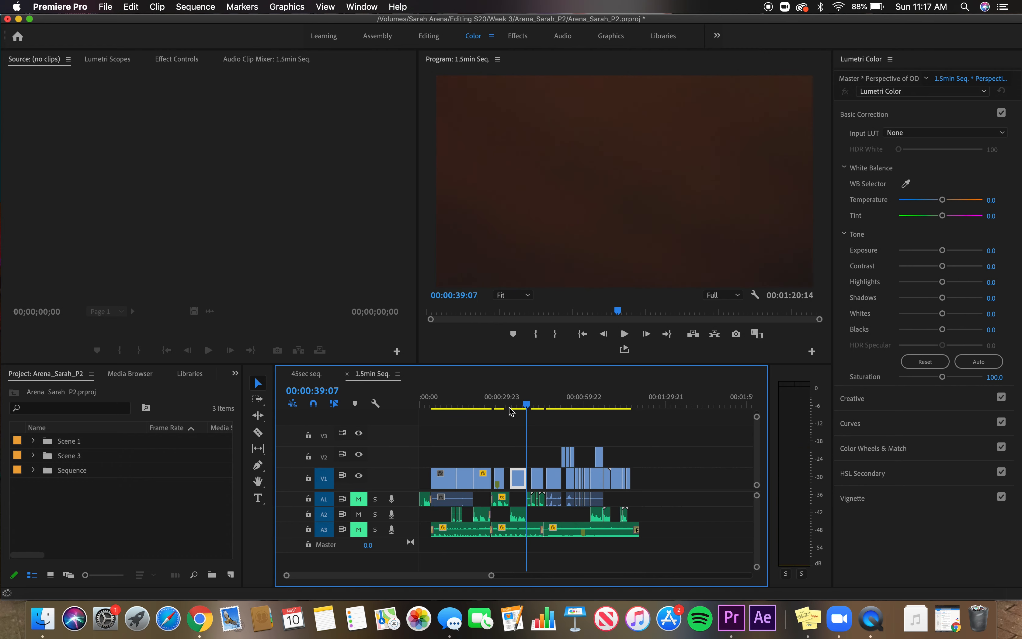
pyautogui.moveTo(629, 183)
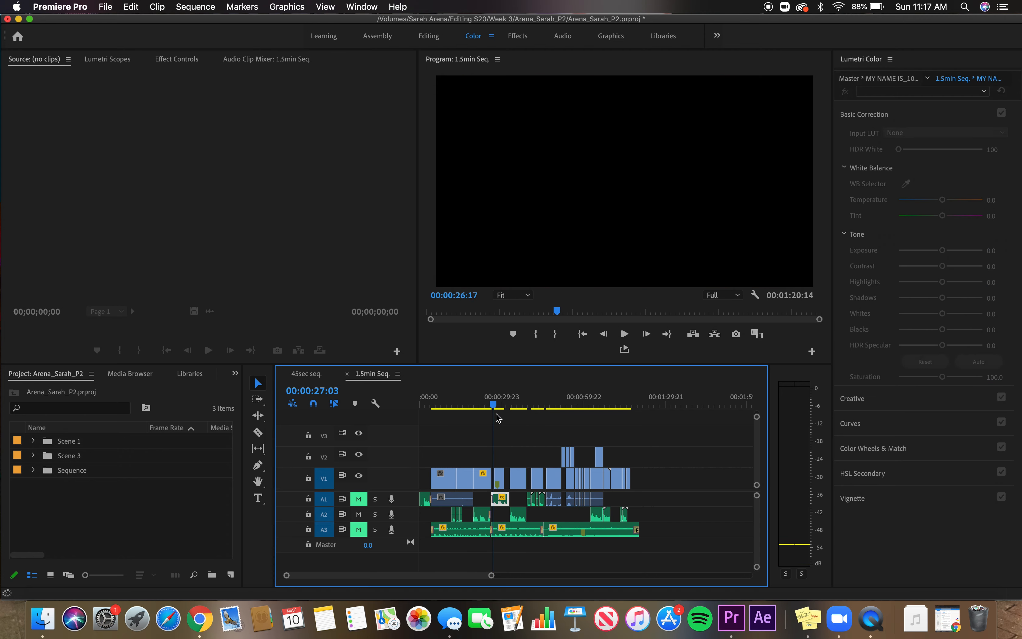
# Skim the mouth close-up at 20s, 35s, the ambulance shot at 47s and Wake up near 53s
pyautogui.click(476, 404)
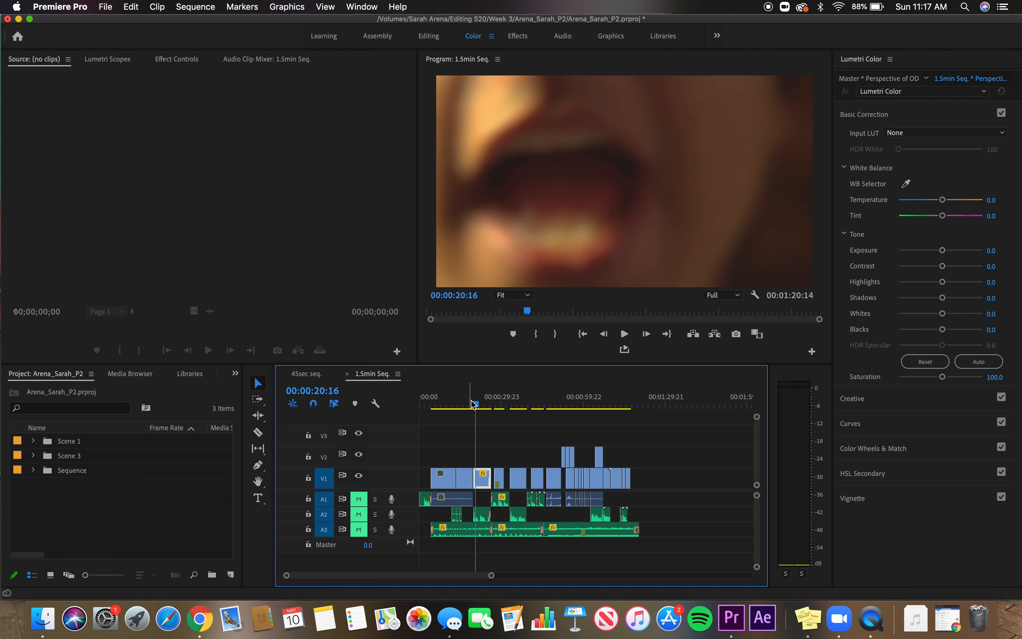
pyautogui.click(520, 402)
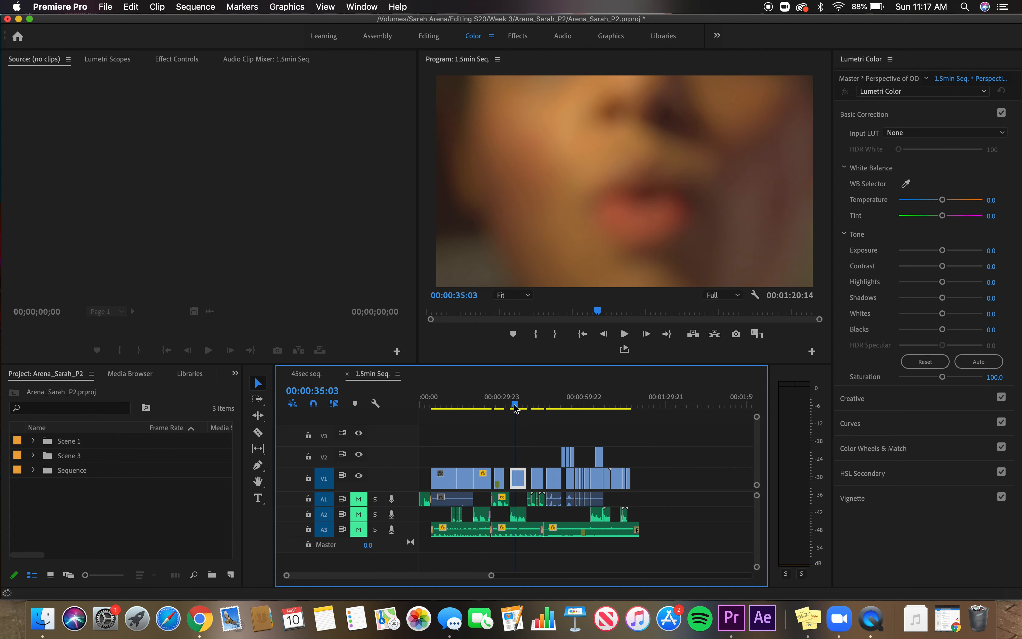
pyautogui.click(559, 404)
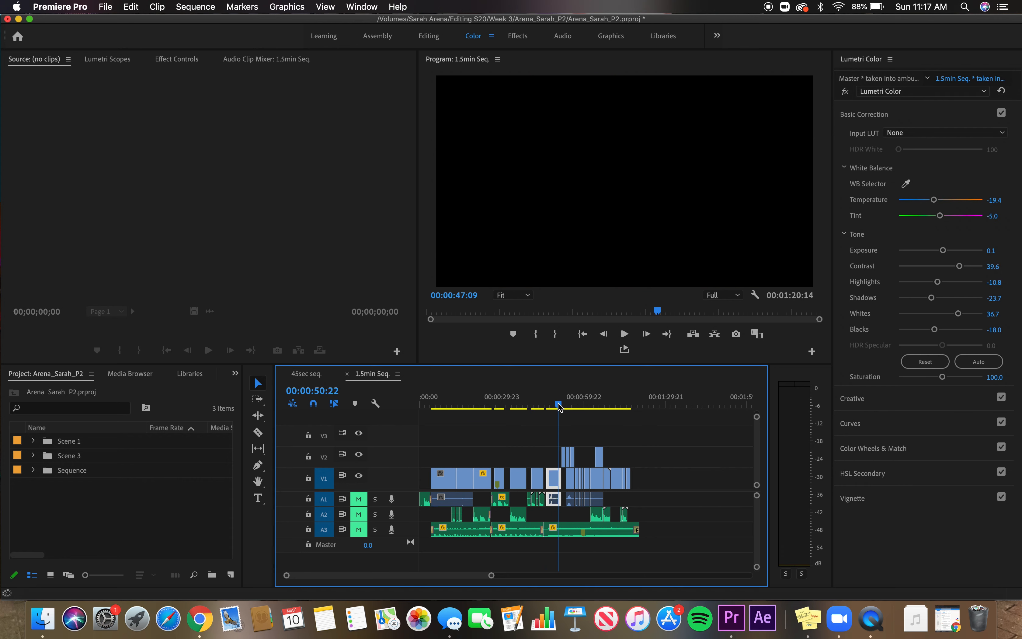
pyautogui.click(578, 405)
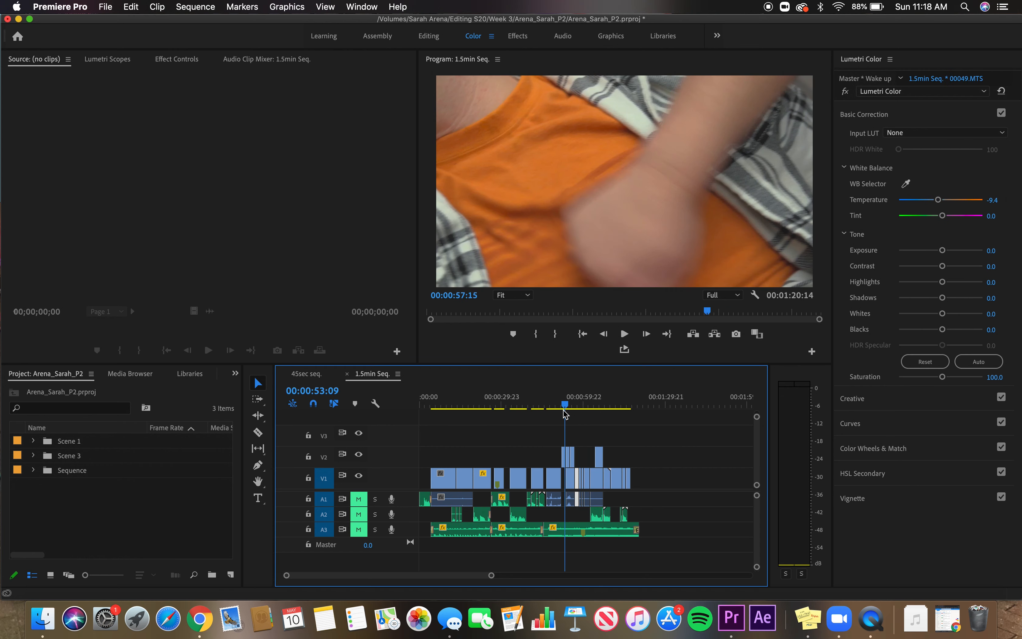
# Recheck the ambulance stretcher shot around 46 seconds, then return to First found OD near 8 seconds
pyautogui.click(546, 404)
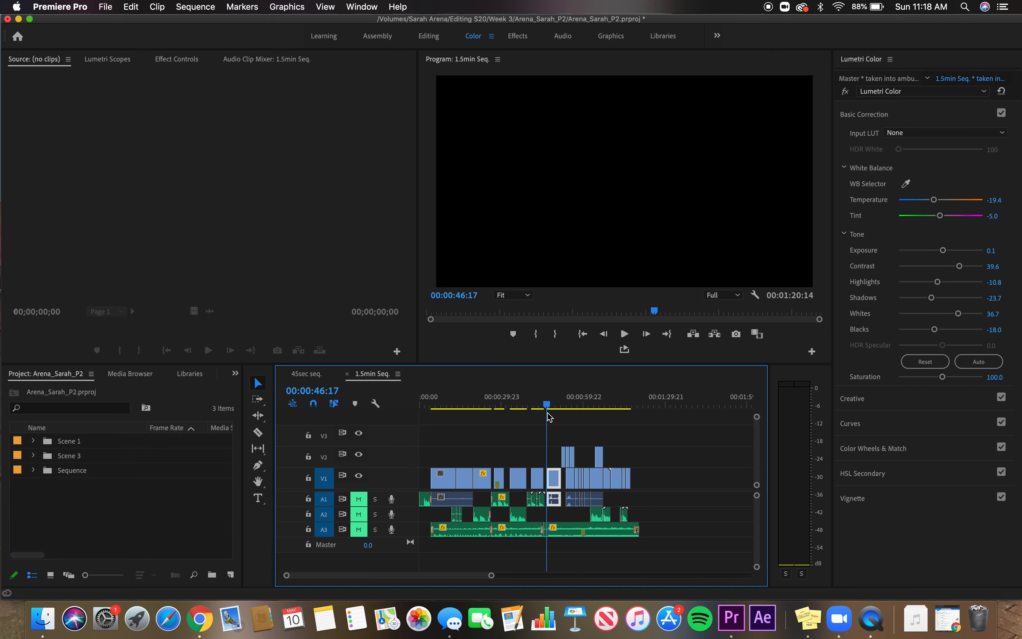
pyautogui.click(548, 405)
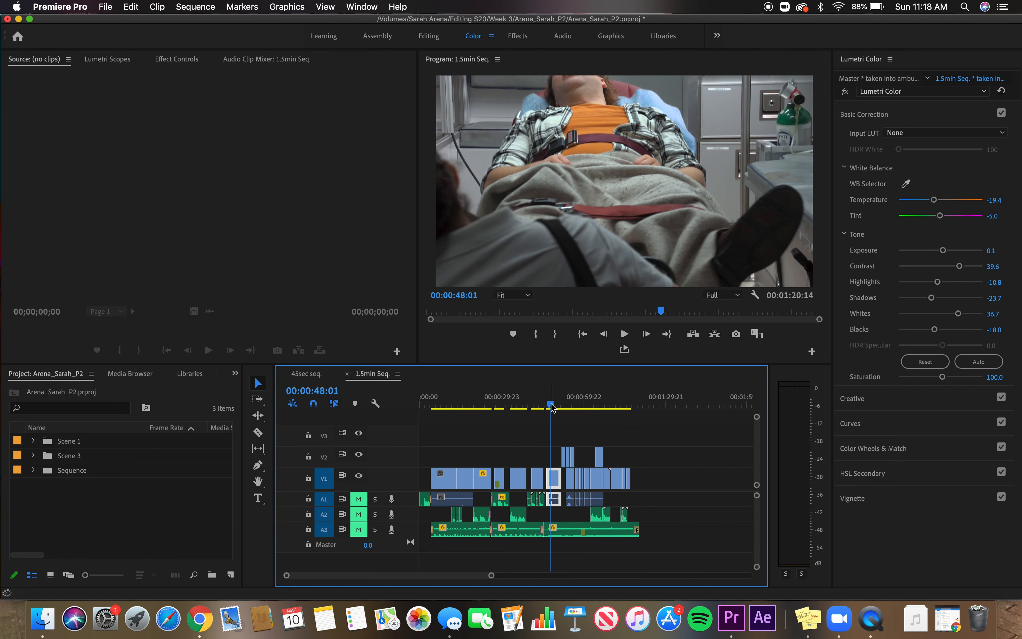
pyautogui.click(518, 405)
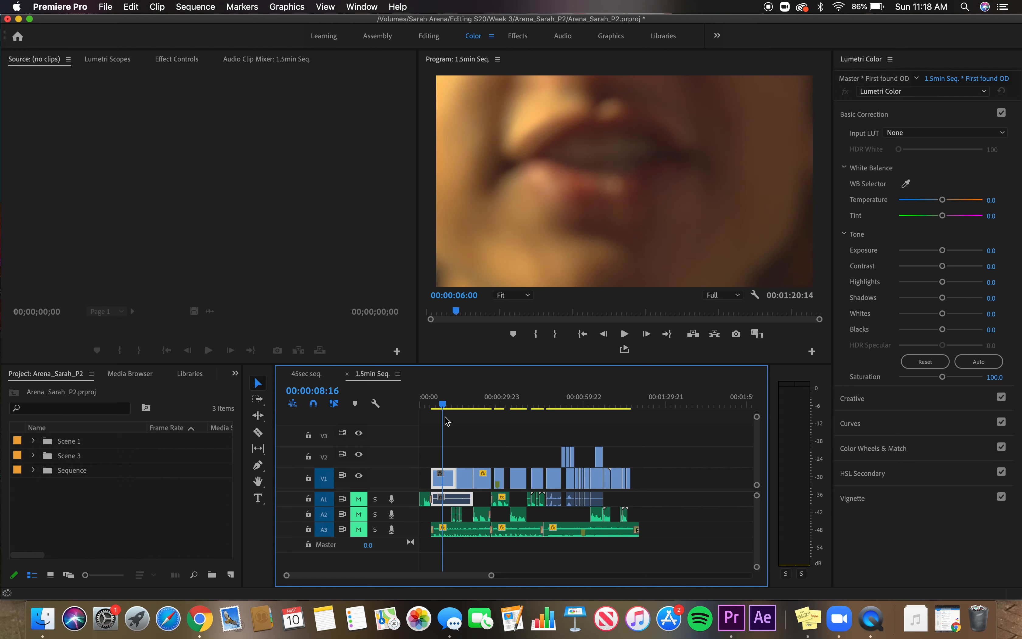
# Check Chekup on OD at 42s and the paramedic shot at 55s, toggling V2's track output off and back on
pyautogui.click(536, 404)
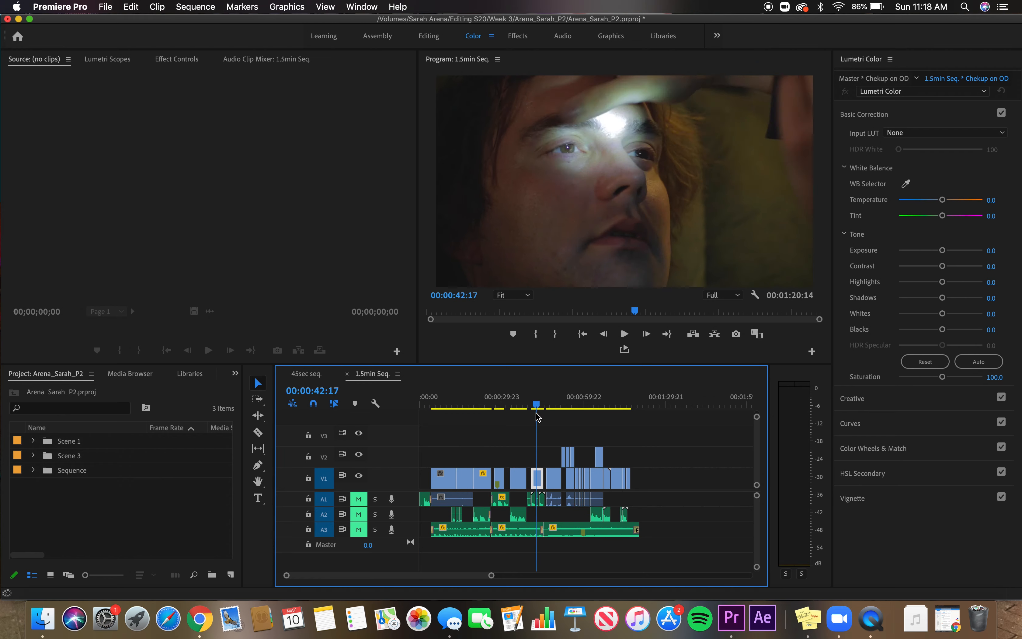
pyautogui.click(556, 404)
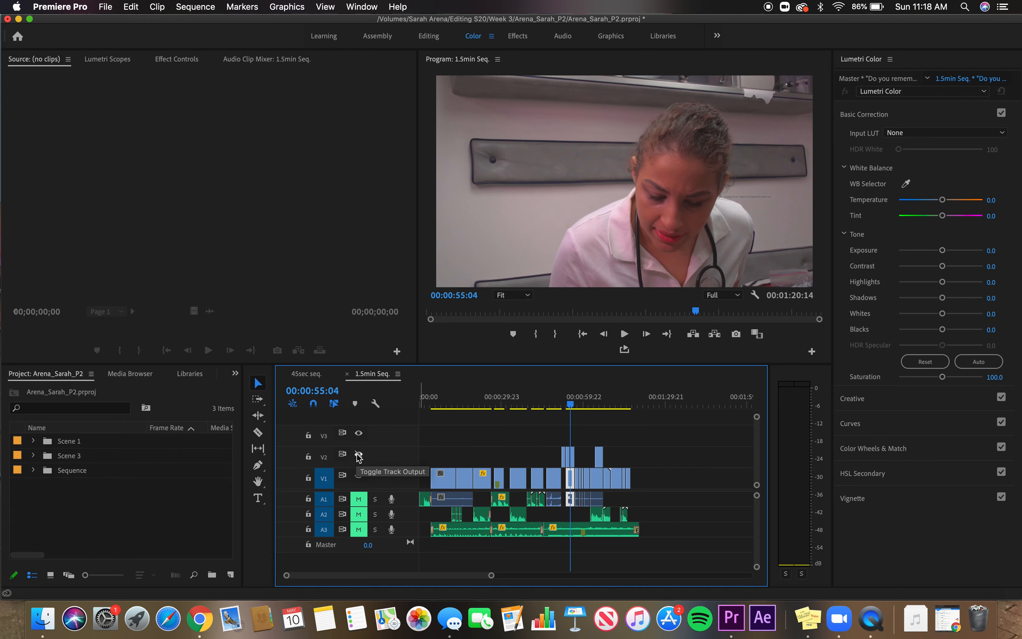
pyautogui.click(357, 455)
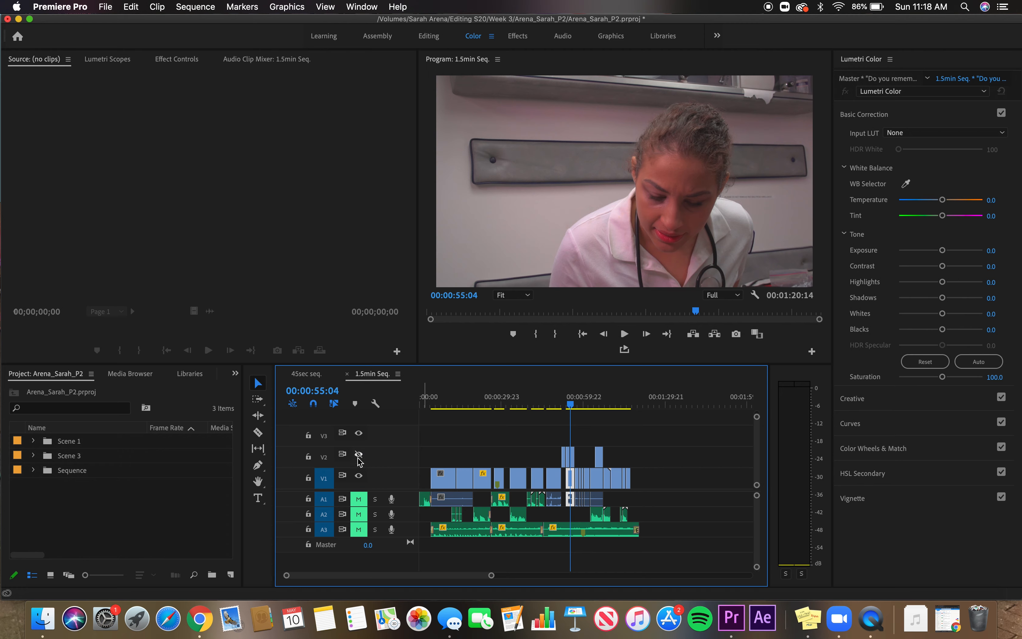
pyautogui.click(570, 407)
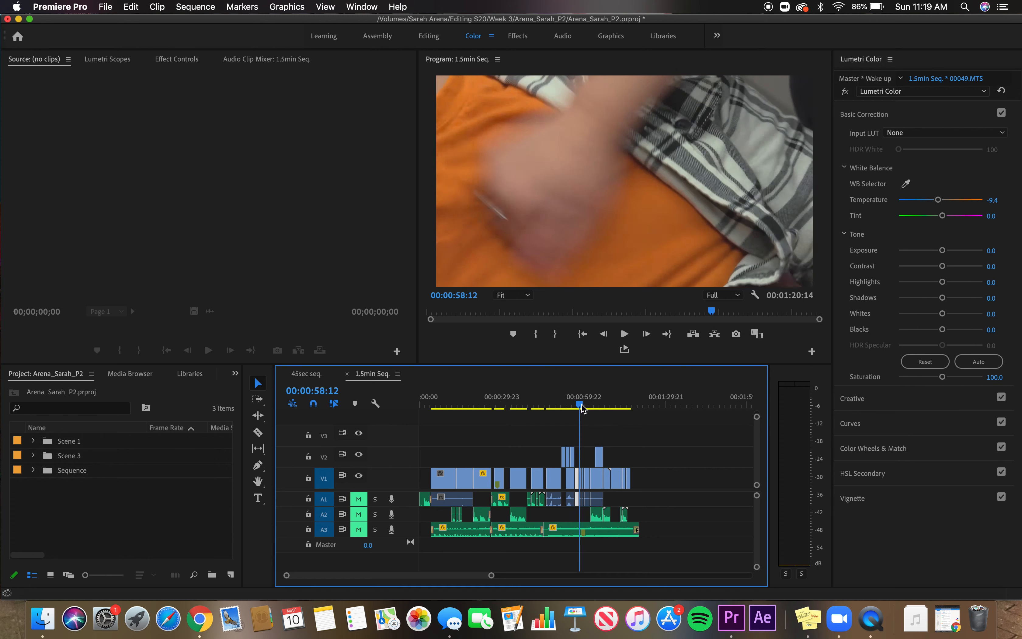
pyautogui.click(593, 406)
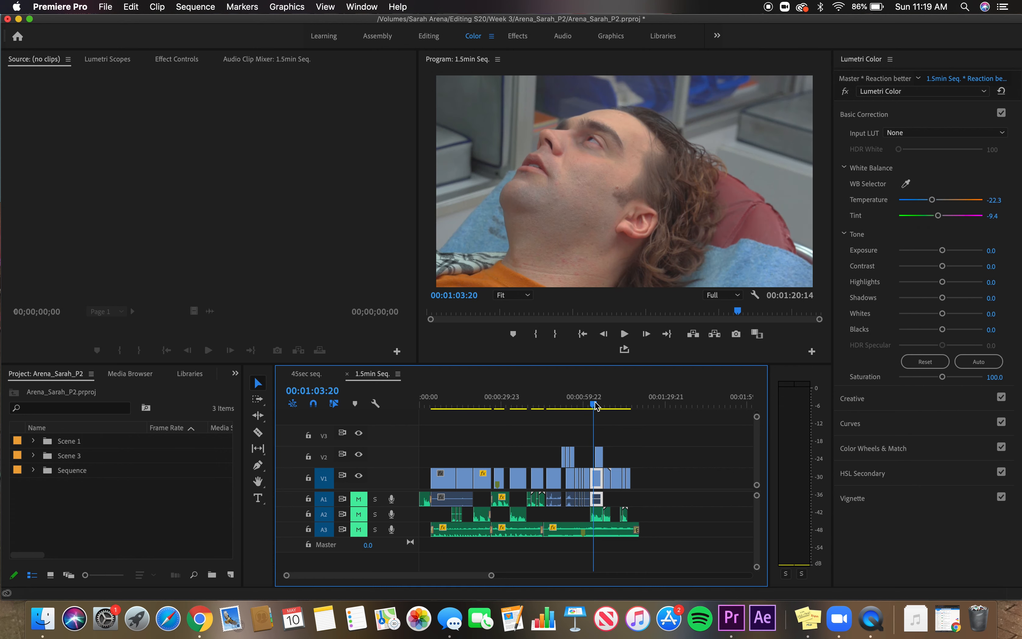
pyautogui.moveTo(507, 174)
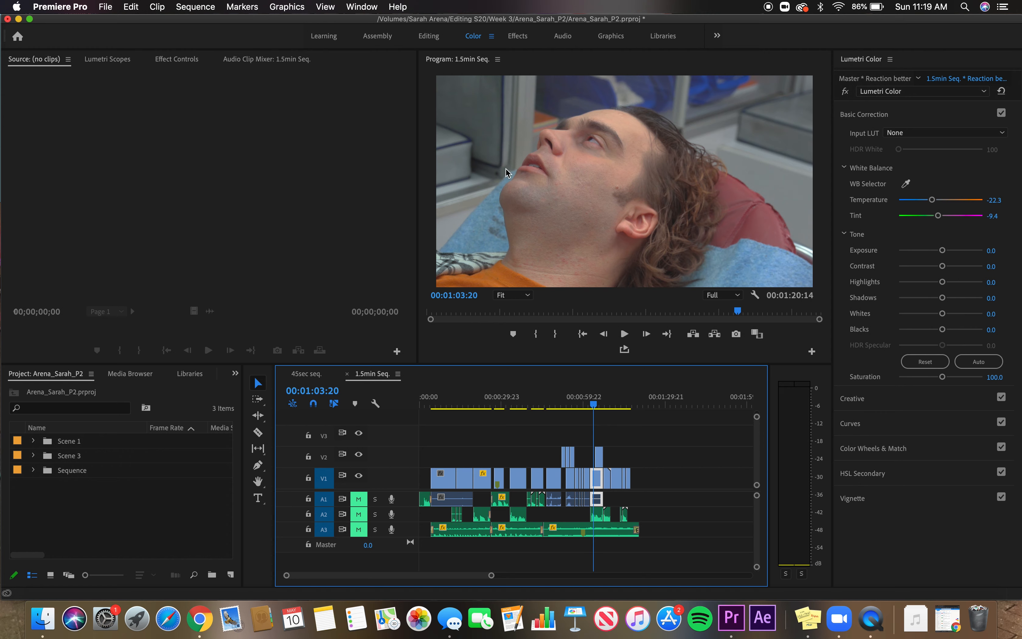
pyautogui.moveTo(595, 402)
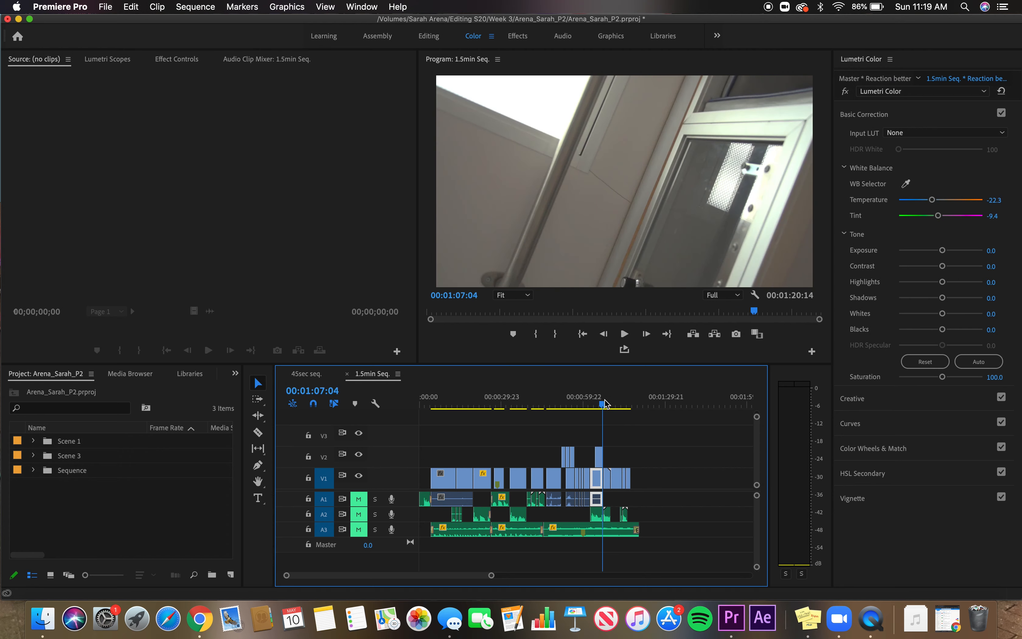
pyautogui.click(611, 404)
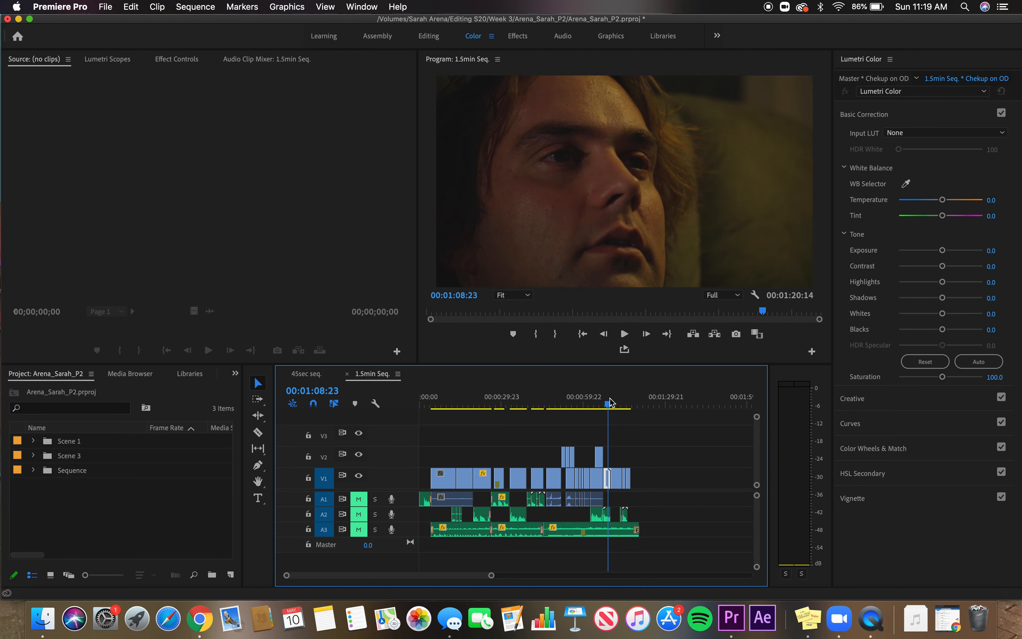
pyautogui.click(491, 404)
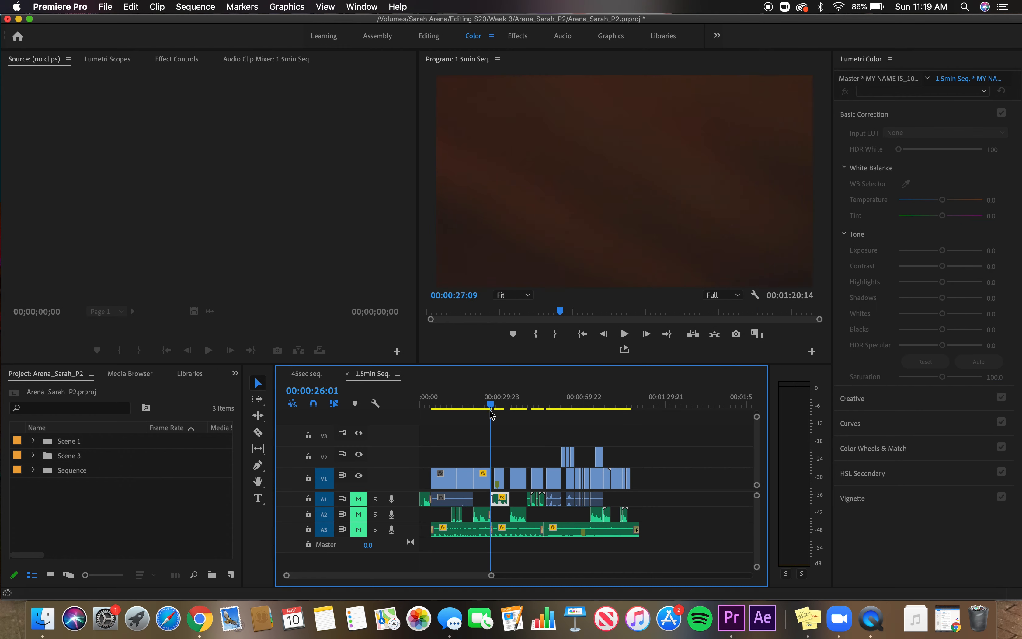
pyautogui.click(610, 404)
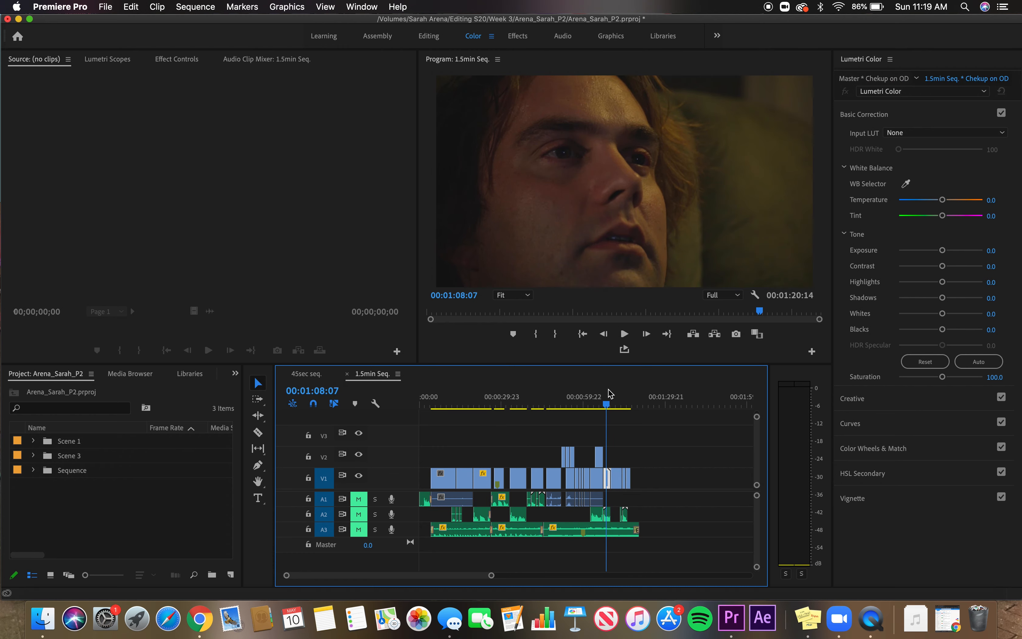
pyautogui.click(618, 404)
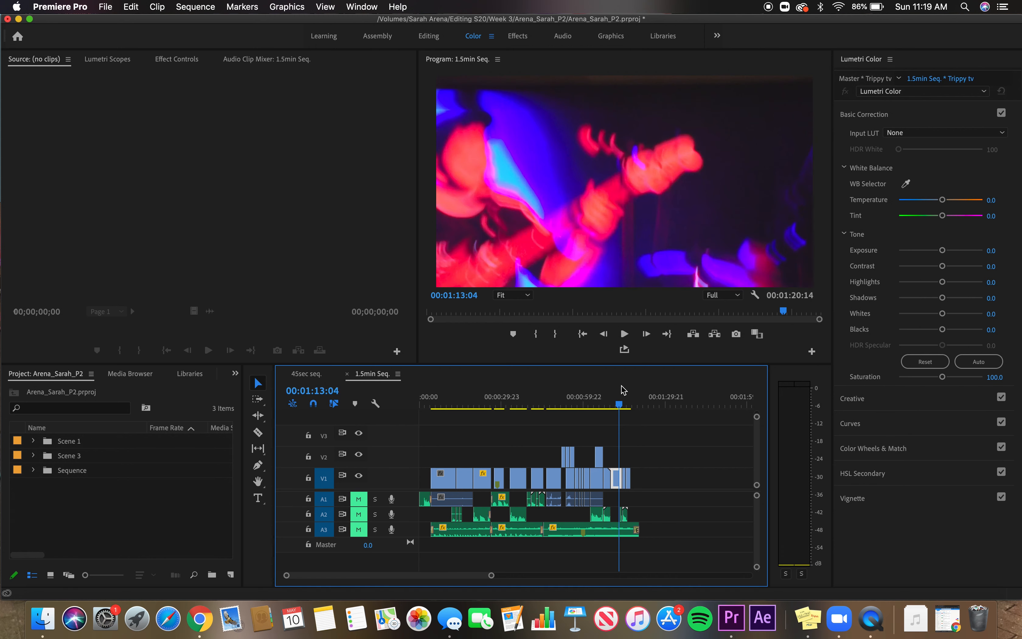
pyautogui.click(627, 404)
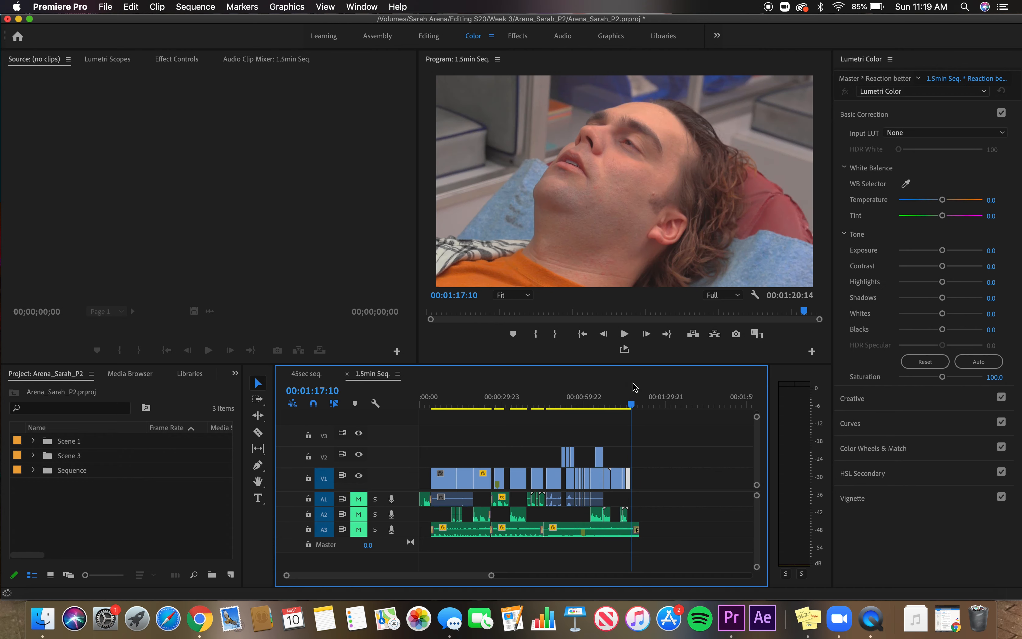
pyautogui.moveTo(634, 385)
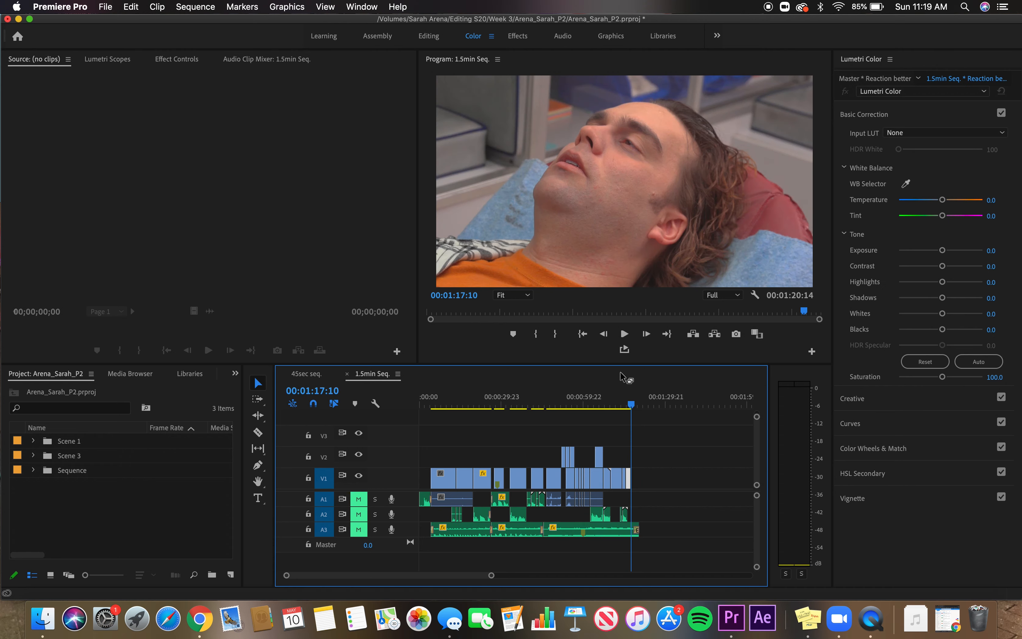
pyautogui.click(595, 405)
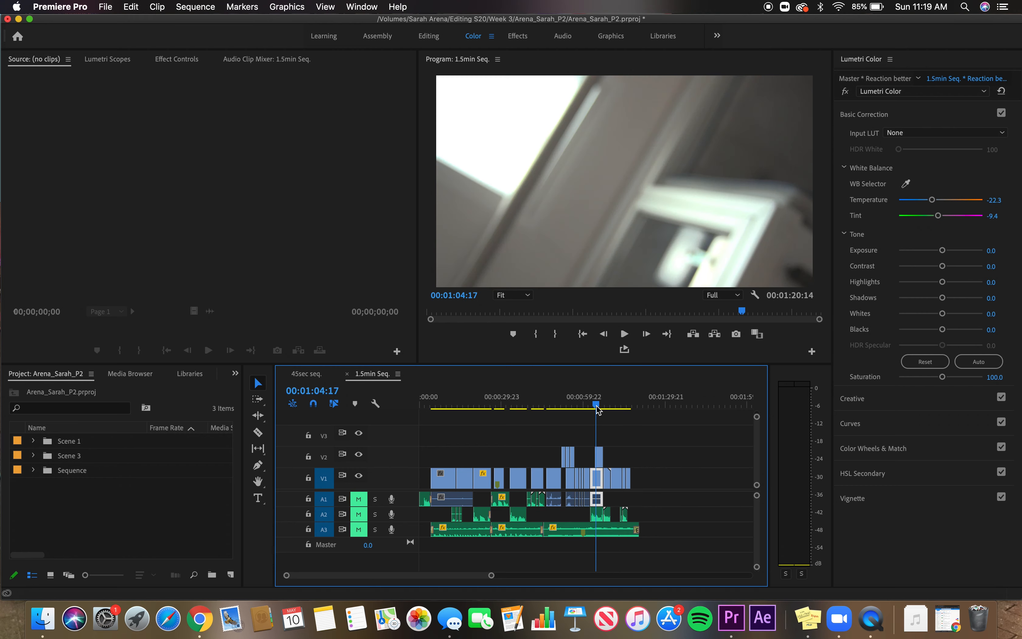
pyautogui.click(630, 403)
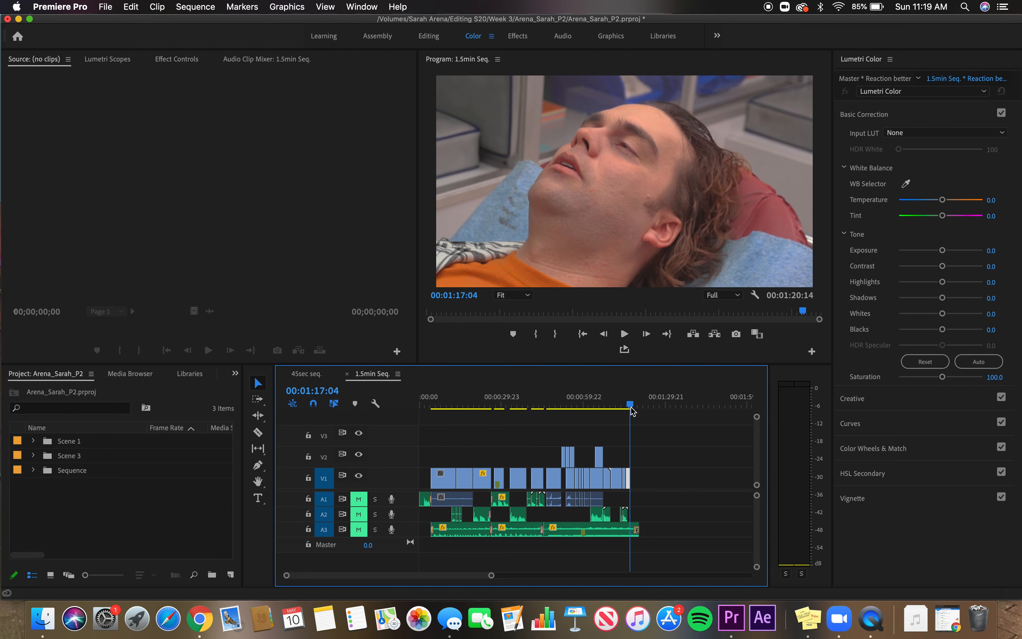
pyautogui.click(430, 396)
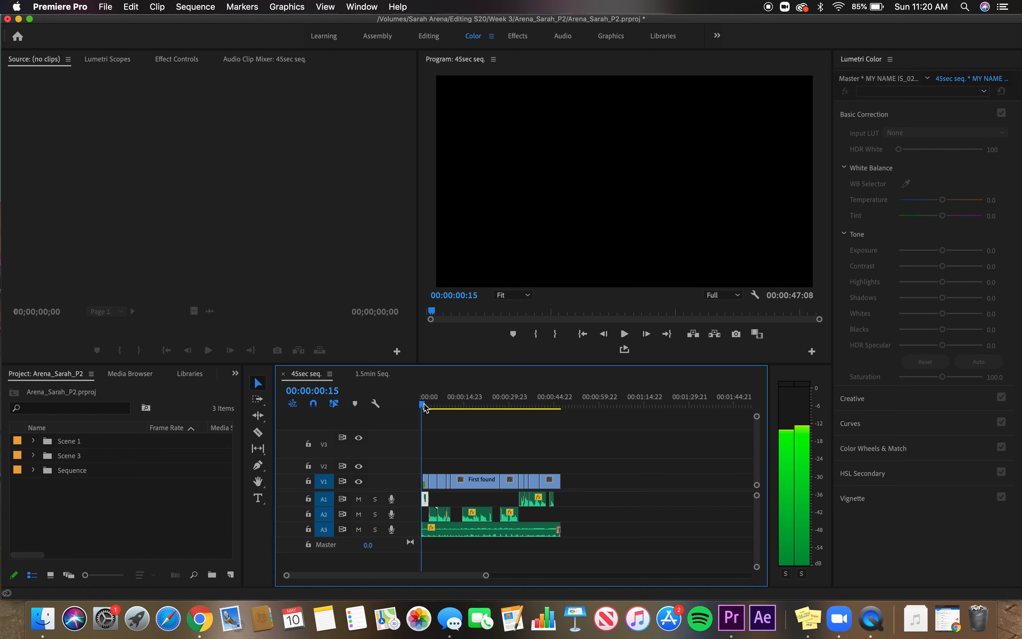
# Mute A1, A2 and A3 on the 45sec seq. and glance at its final wake-up shot
pyautogui.click(358, 513)
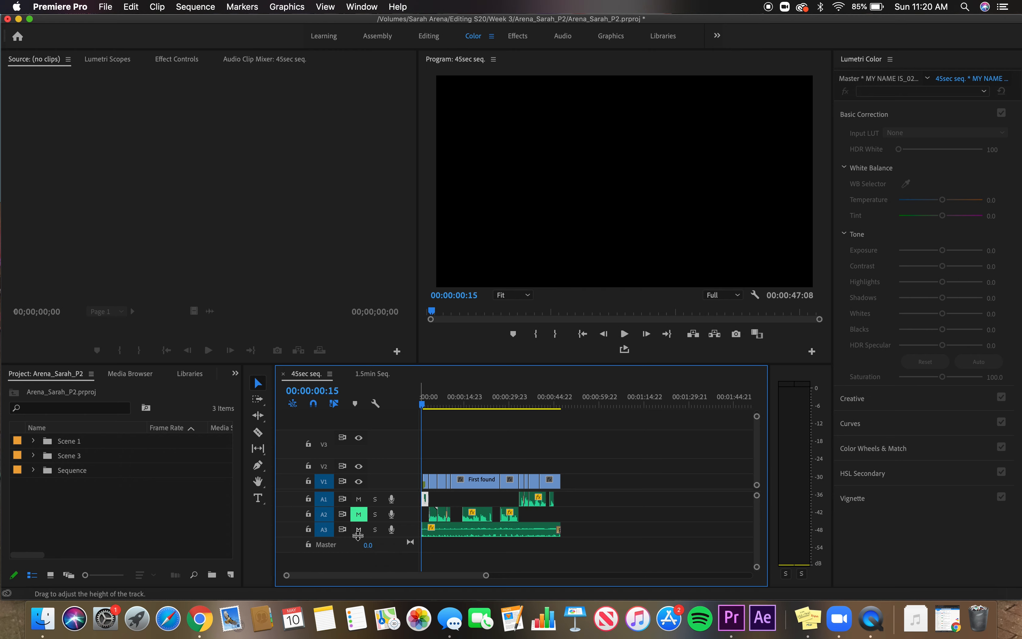
pyautogui.click(358, 499)
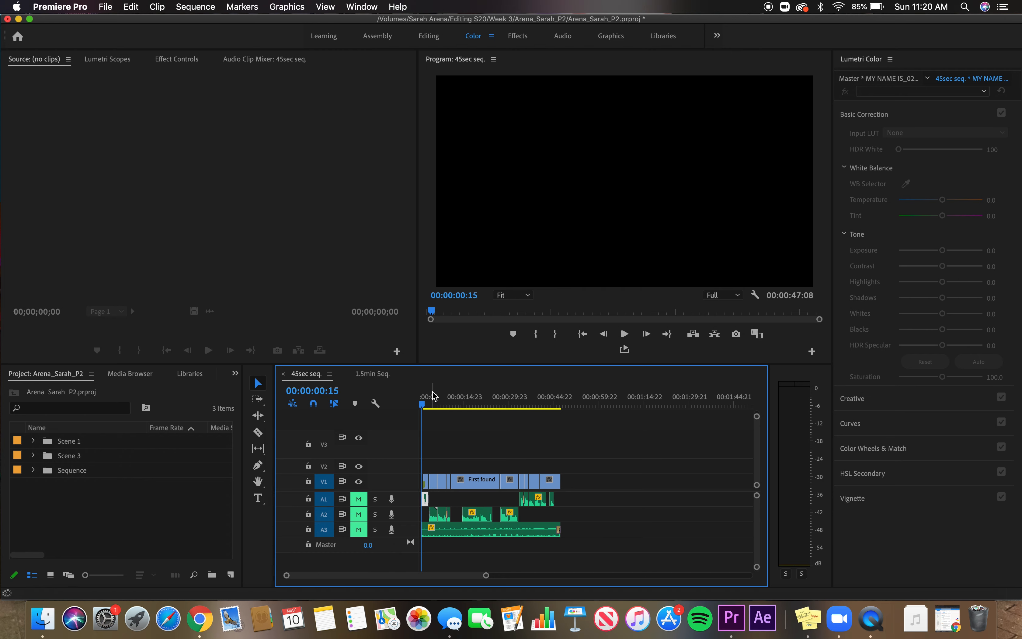
pyautogui.click(552, 404)
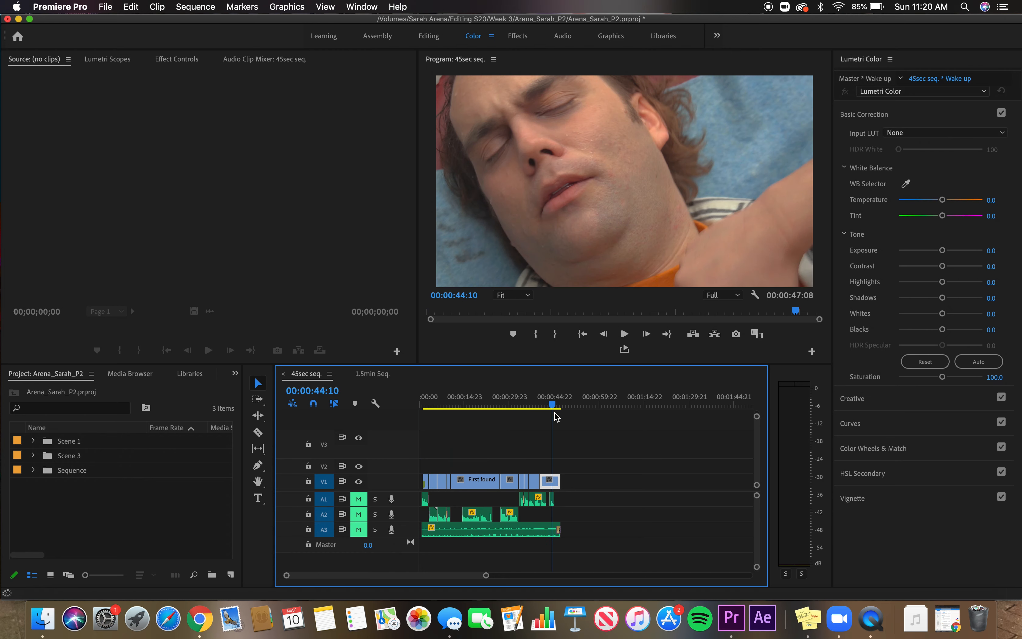
pyautogui.click(557, 404)
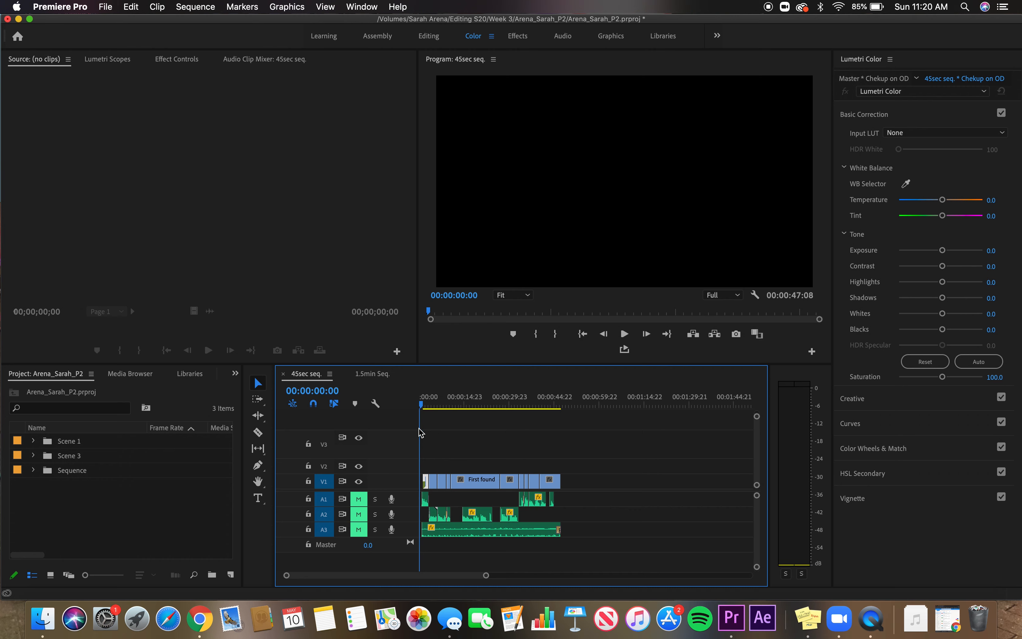
# Skim the 45-second edit's opening blurry shot and face close-ups through about 8 seconds
pyautogui.click(431, 404)
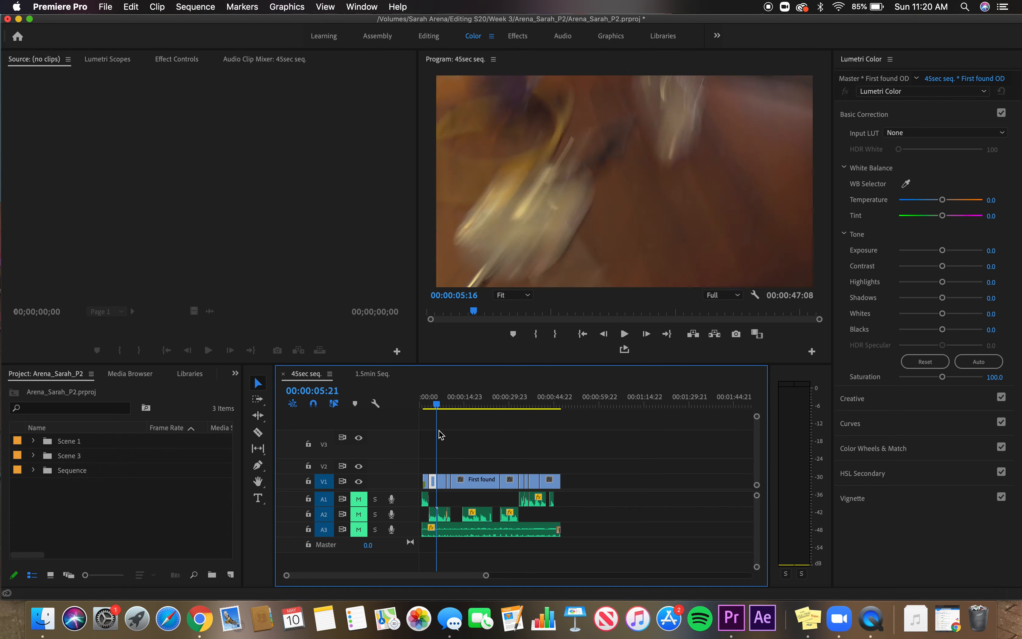
pyautogui.click(449, 404)
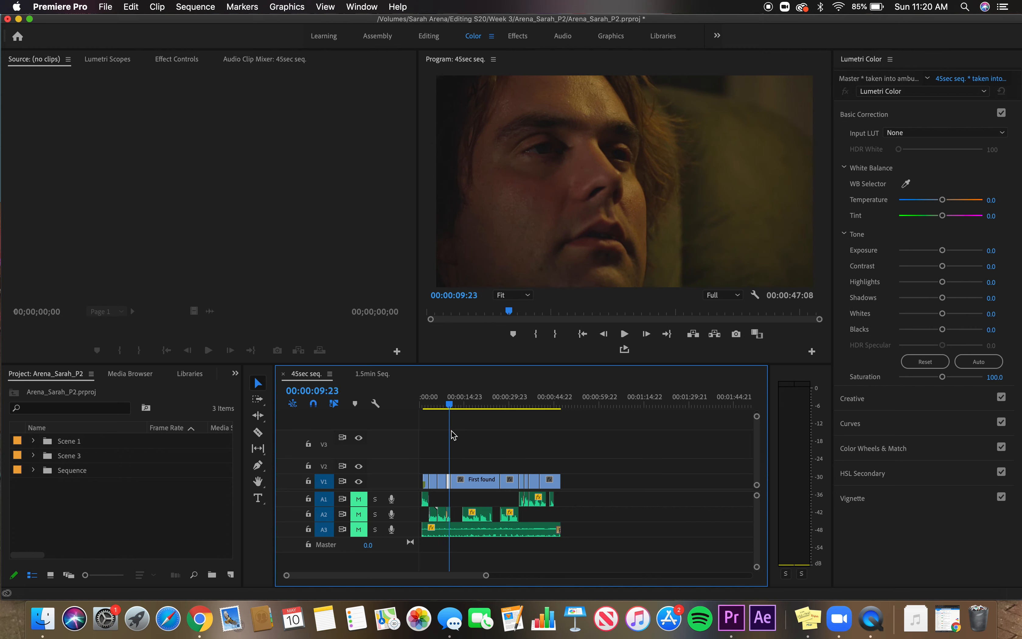
pyautogui.click(430, 404)
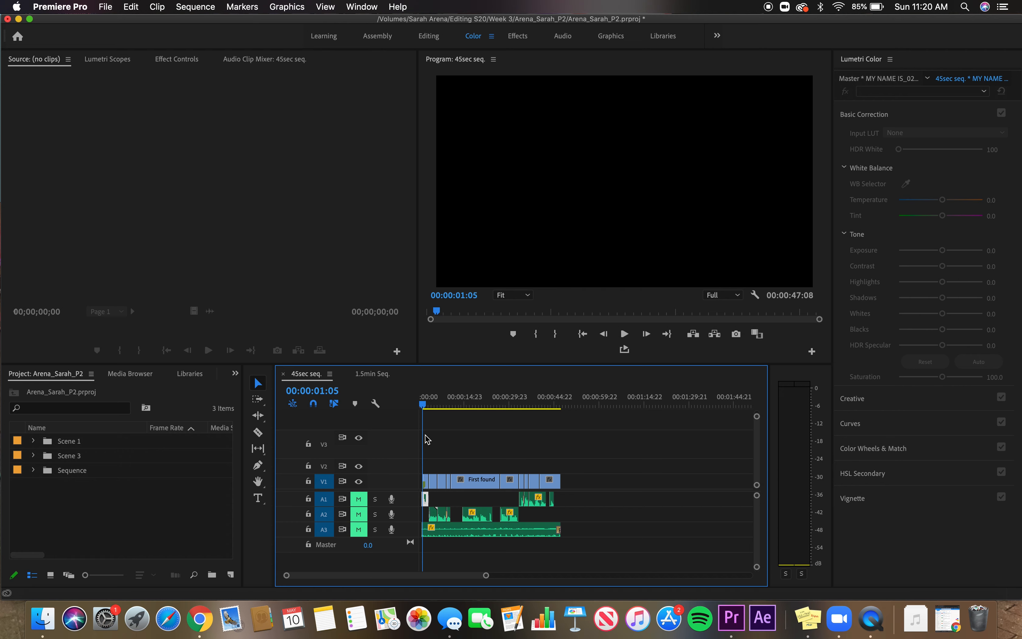
pyautogui.click(426, 404)
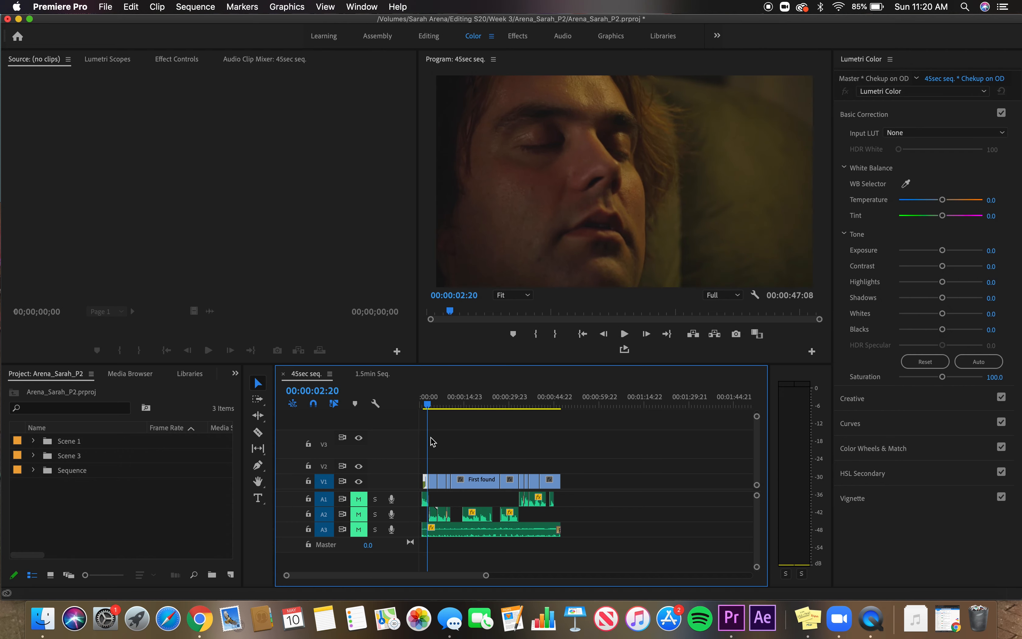
pyautogui.click(445, 404)
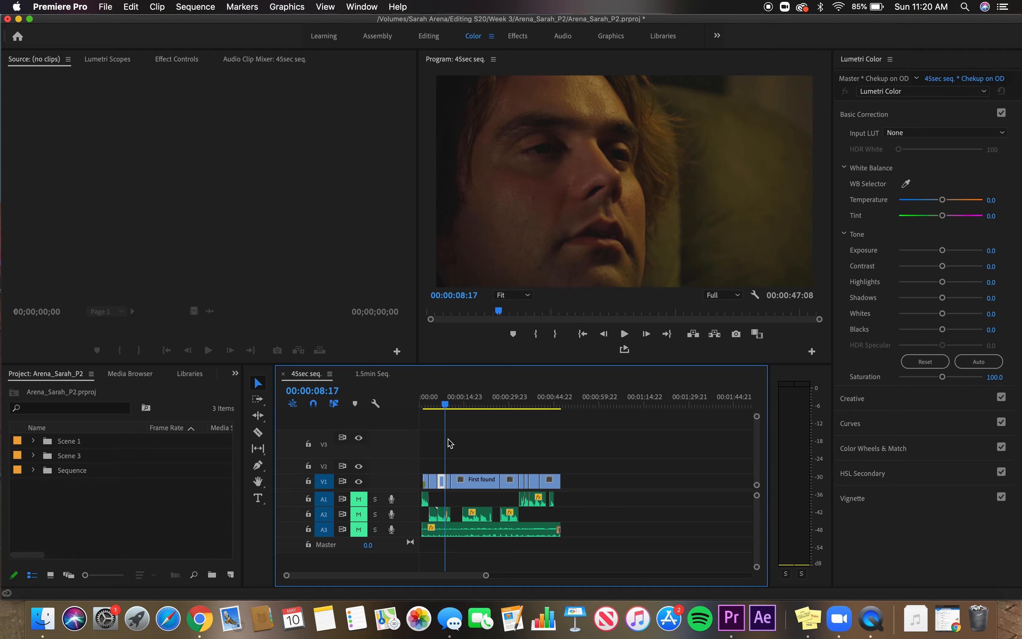
pyautogui.click(451, 404)
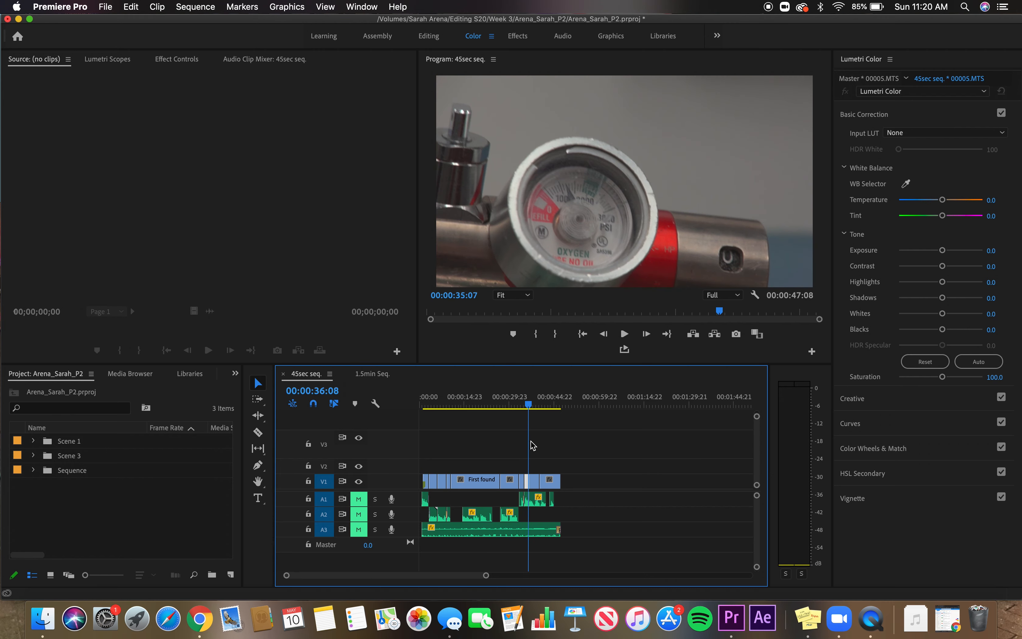
# Scrub to the final wake-up and First found clips, then switch back to the 1.5min Seq
pyautogui.moveTo(528, 404); pyautogui.dragTo(533, 405)
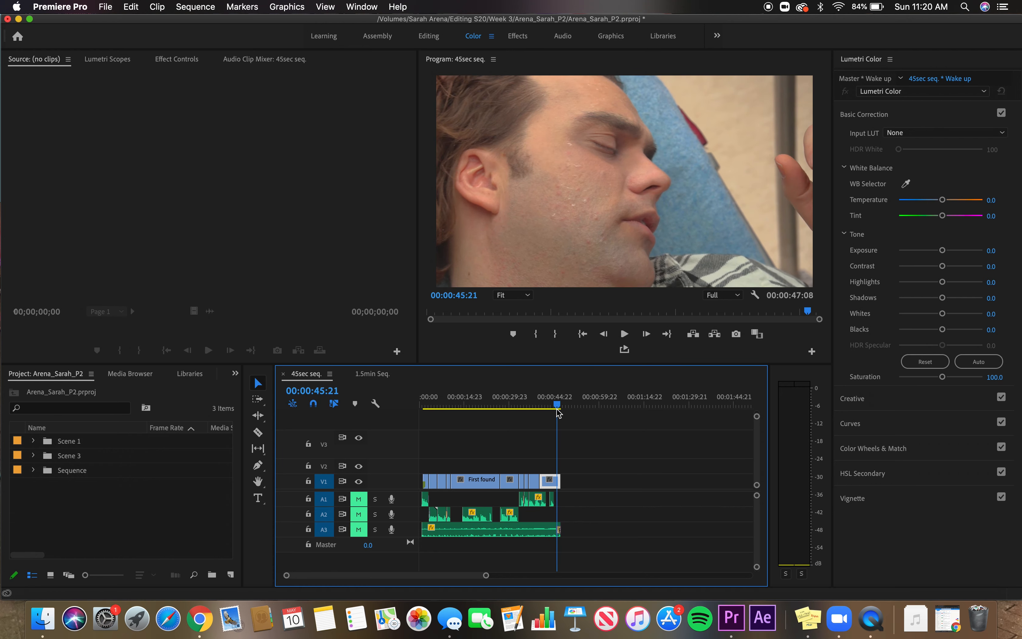
pyautogui.moveTo(437, 439)
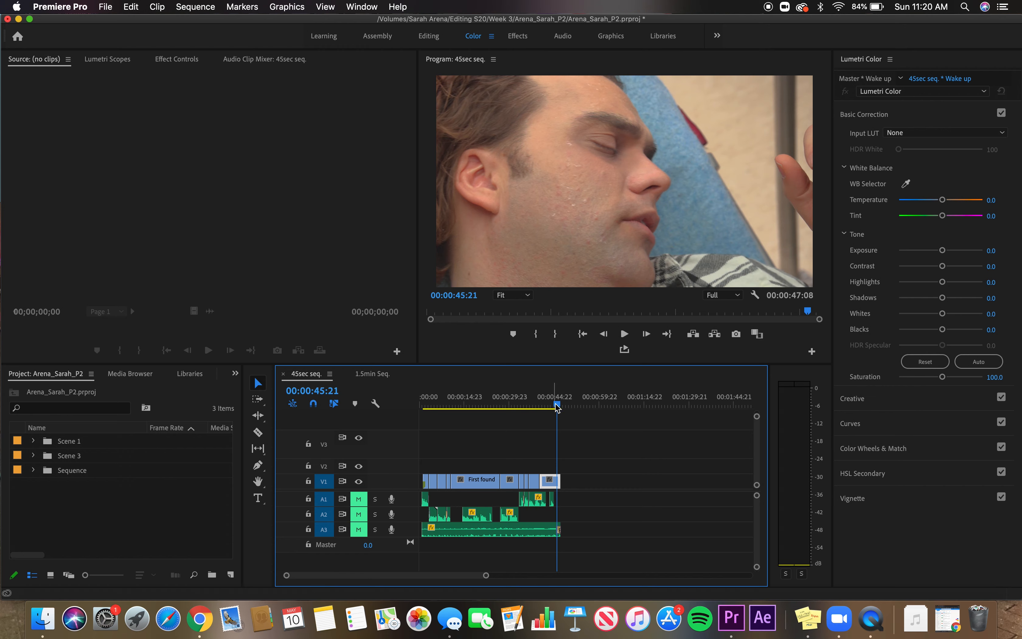
pyautogui.click(467, 404)
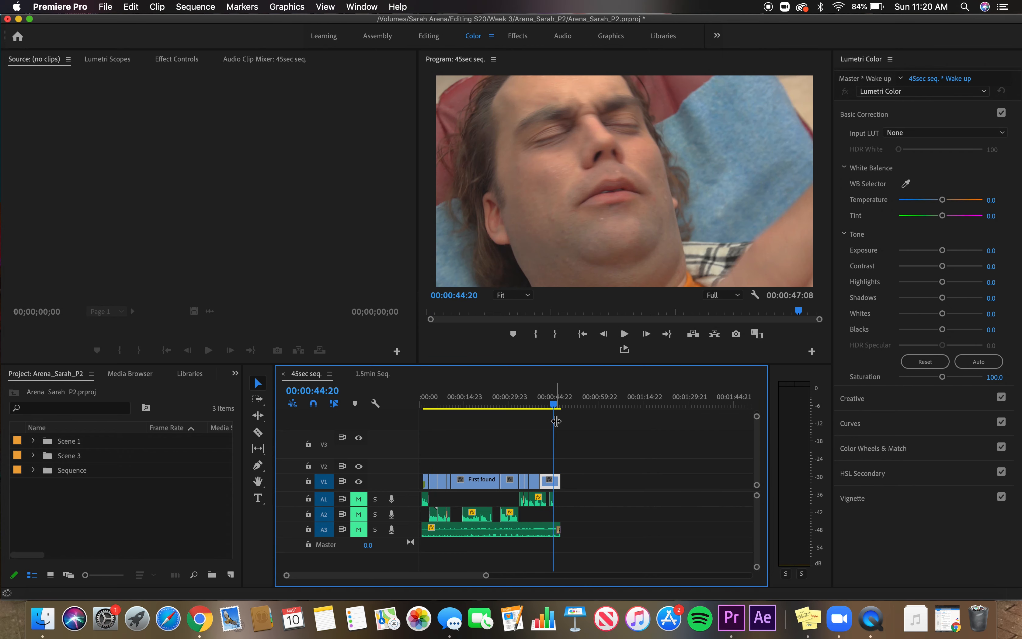
pyautogui.click(471, 404)
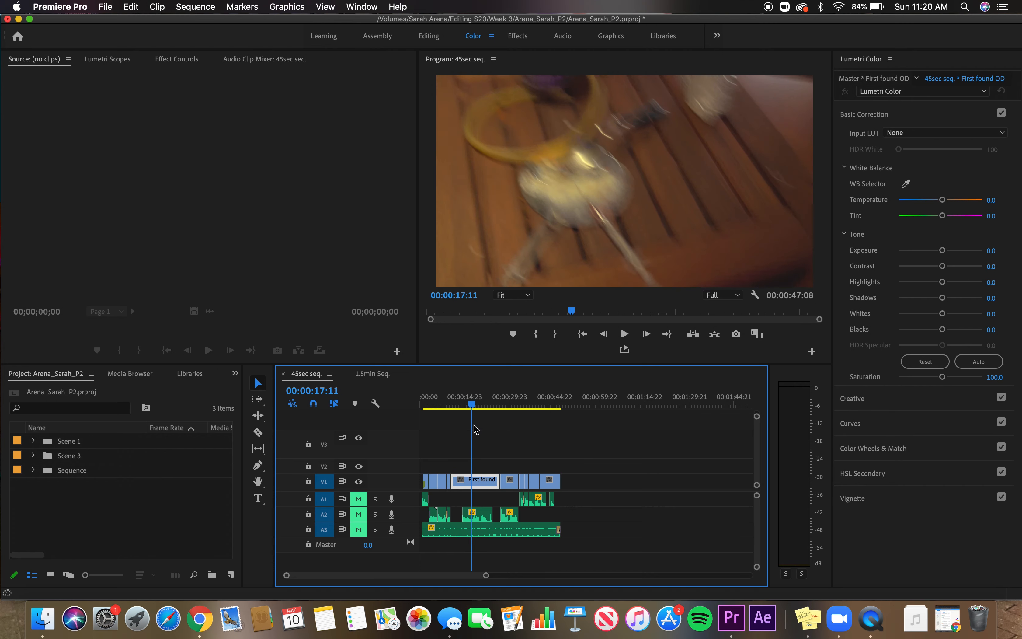
pyautogui.click(524, 404)
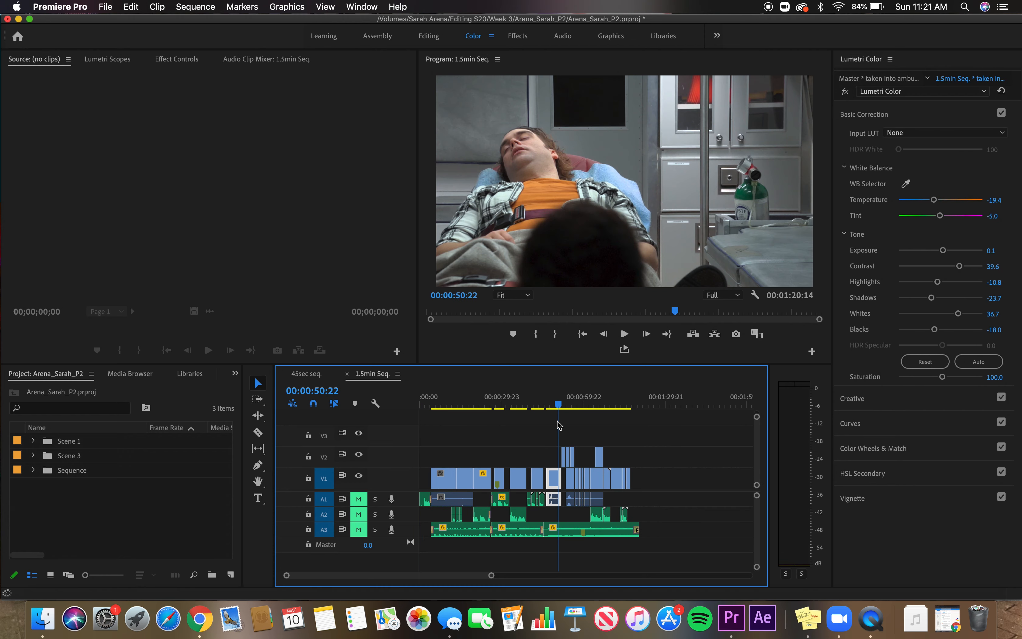
# Skim the 1.5min Seq.'s window and paramedic shots past one minute, then park the 45sec seq. at its start
pyautogui.click(569, 404)
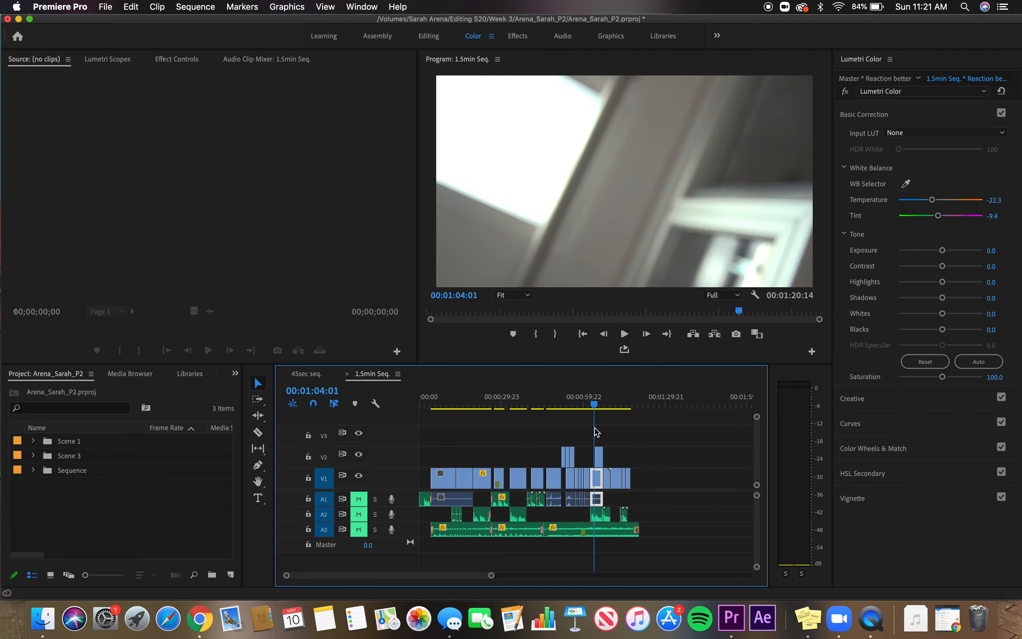
pyautogui.click(619, 404)
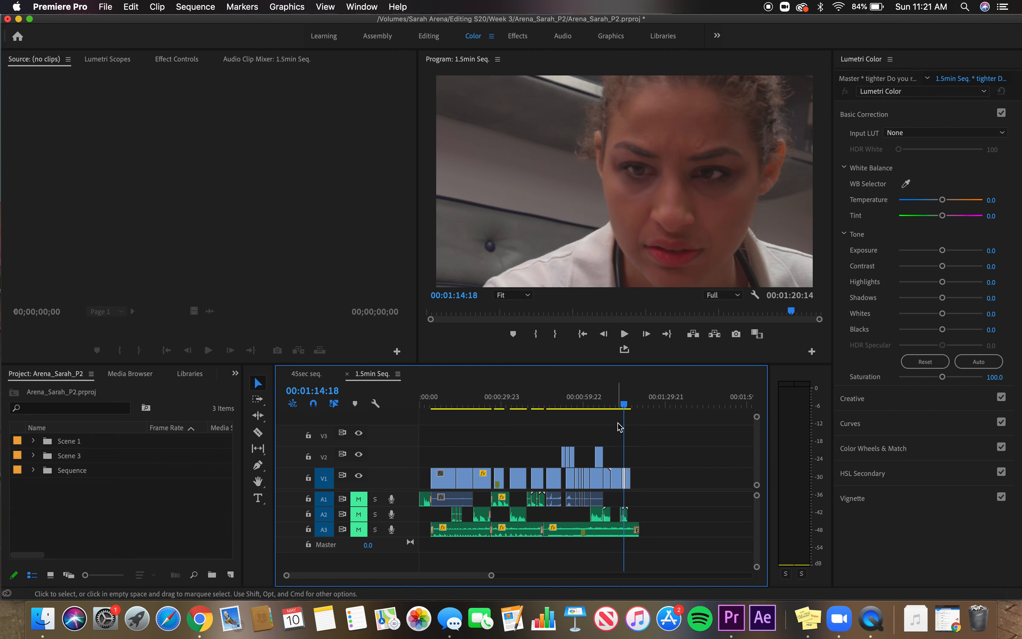
pyautogui.click(306, 373)
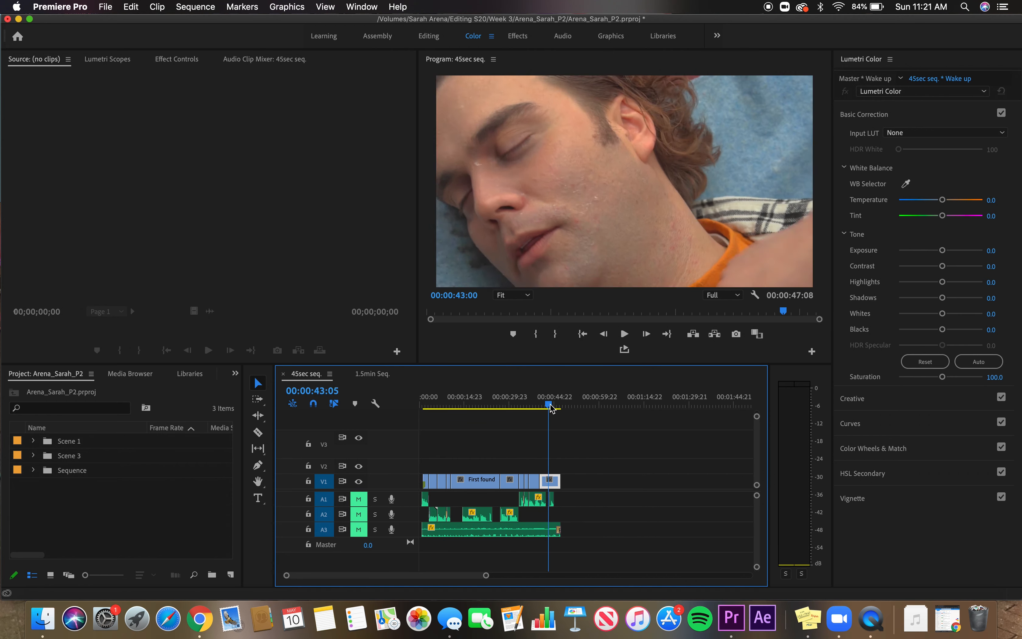
pyautogui.click(431, 404)
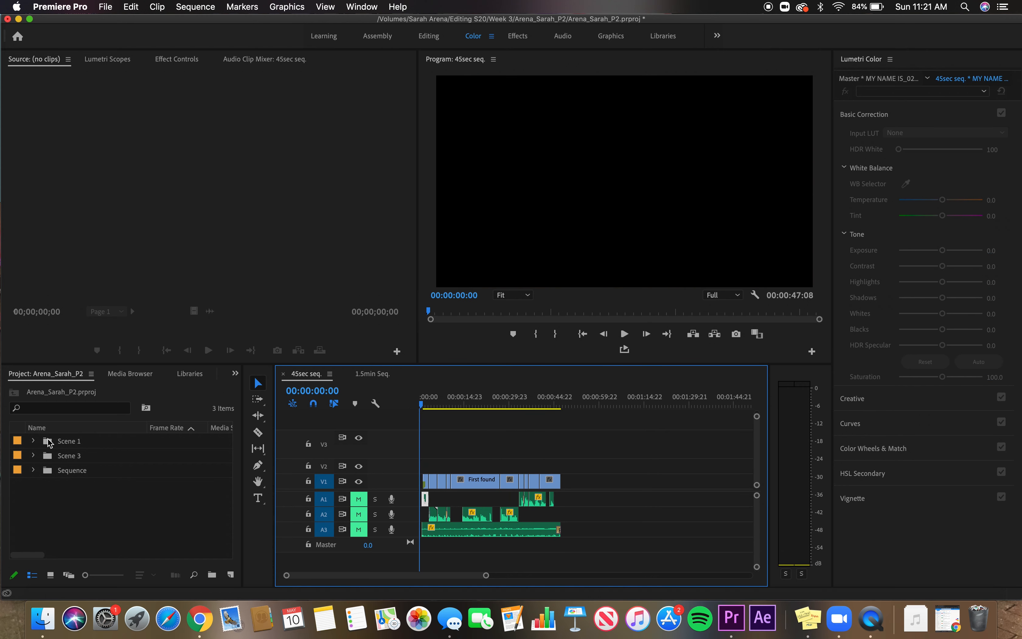
# Expand the Scene 1 bin to show its video clips, then collapse it
pyautogui.click(34, 441)
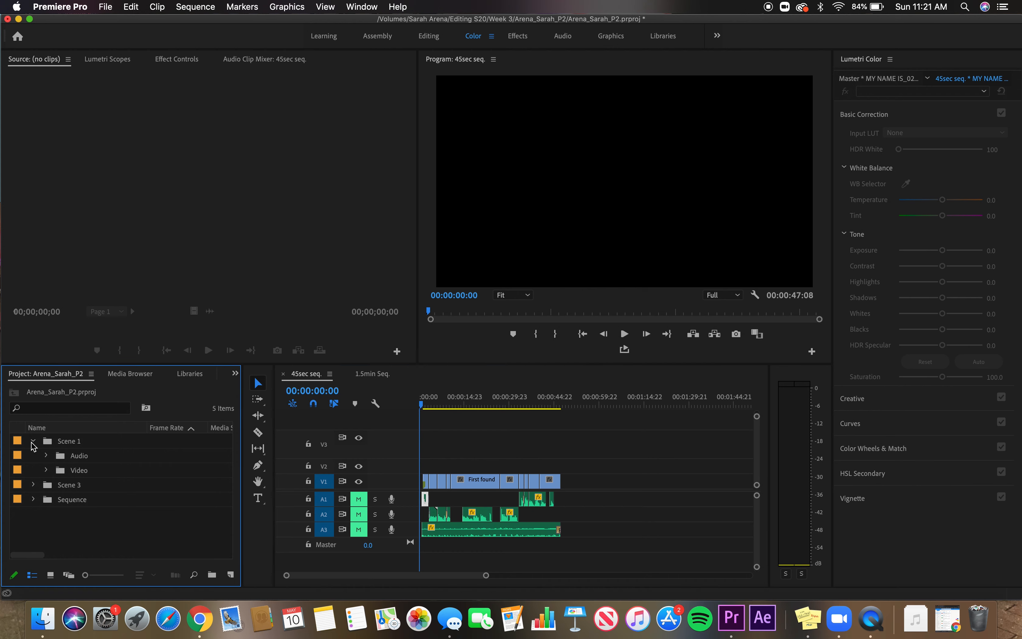
pyautogui.click(45, 469)
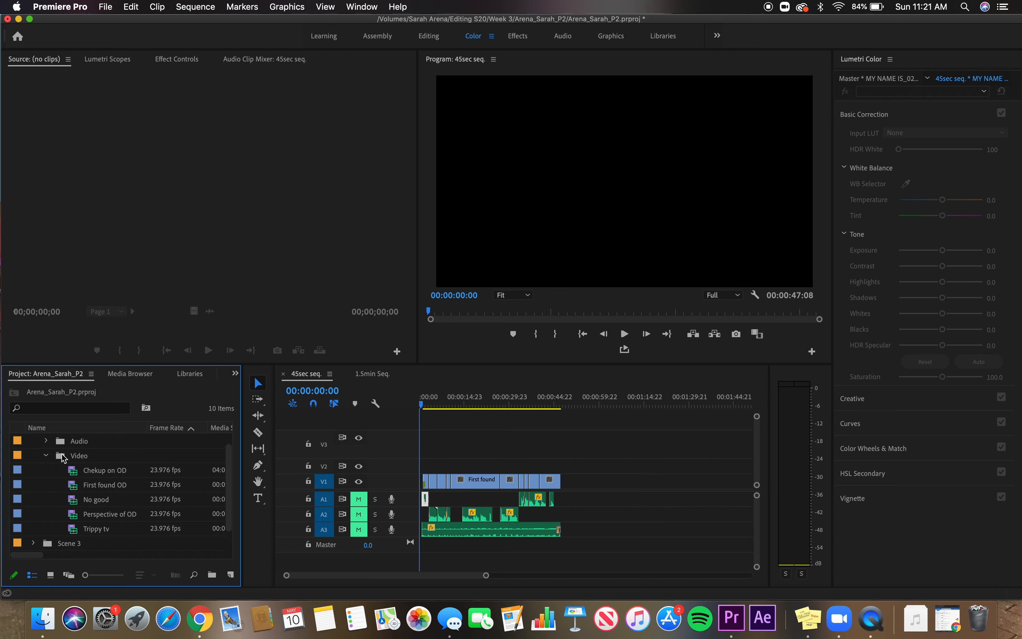
pyautogui.click(46, 455)
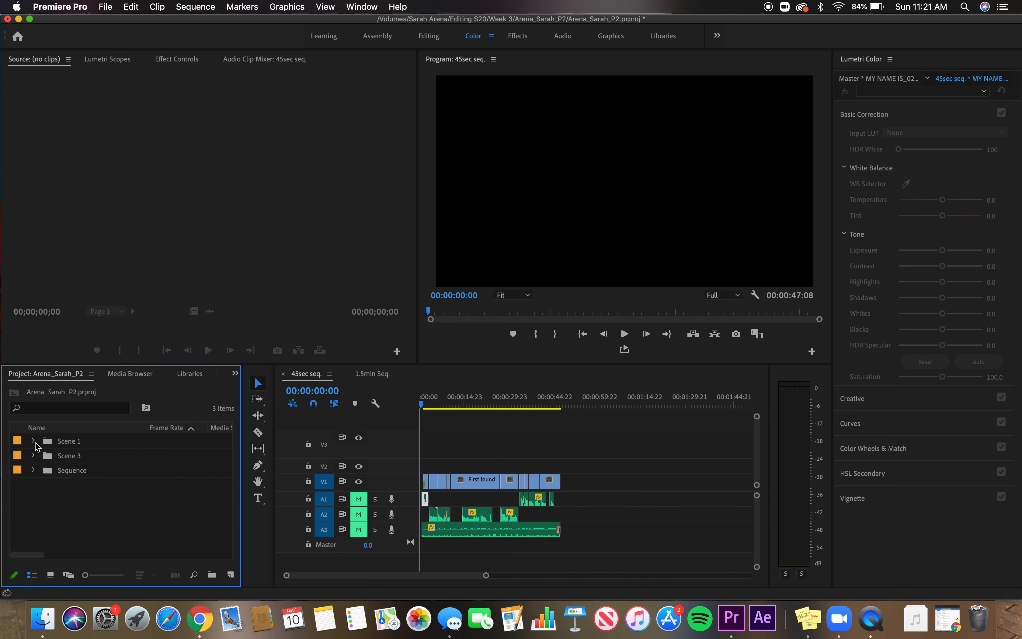
# Browse the Scene 3 bin's video and B roll clips, then collapse it
pyautogui.click(33, 455)
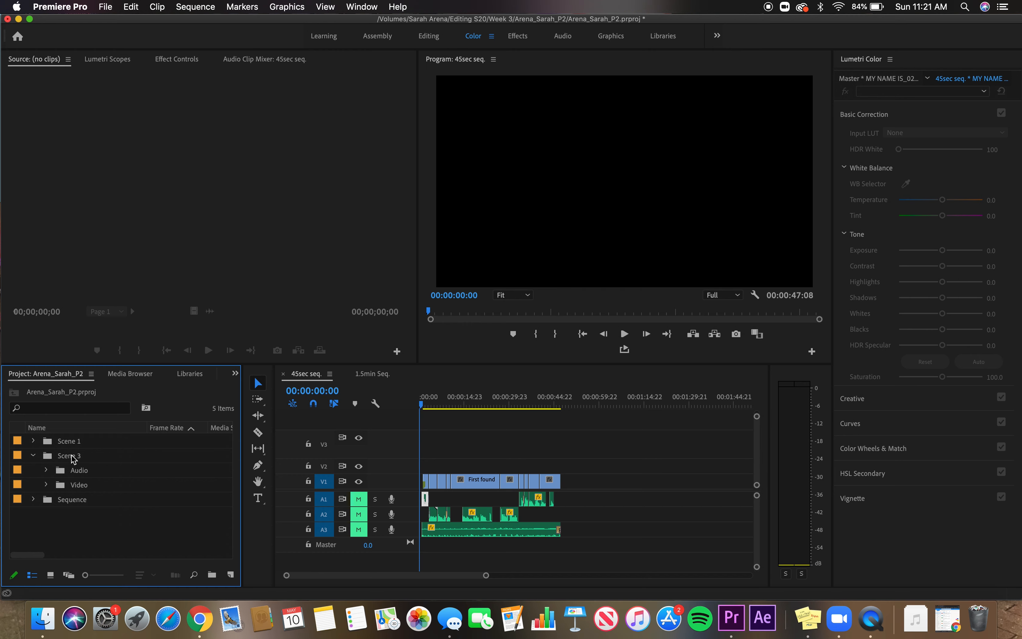
pyautogui.click(47, 484)
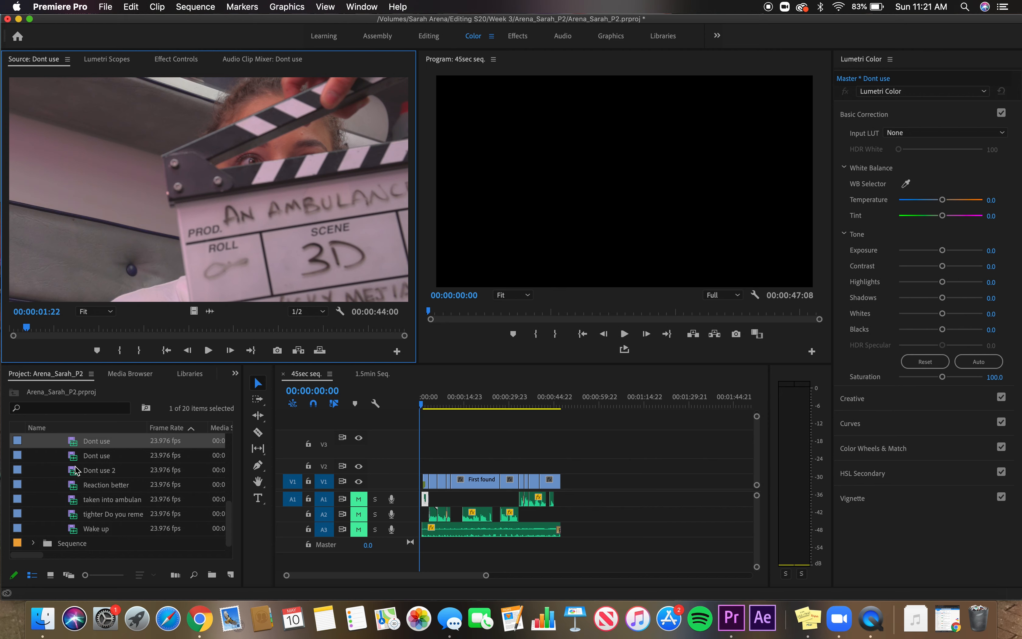
pyautogui.click(32, 470)
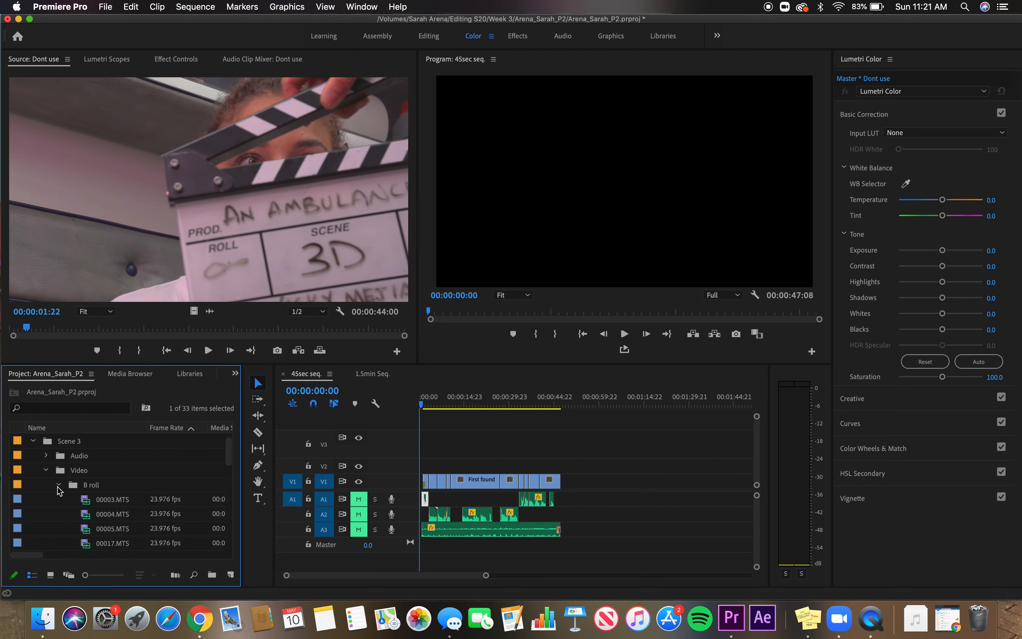
pyautogui.scroll(-3)
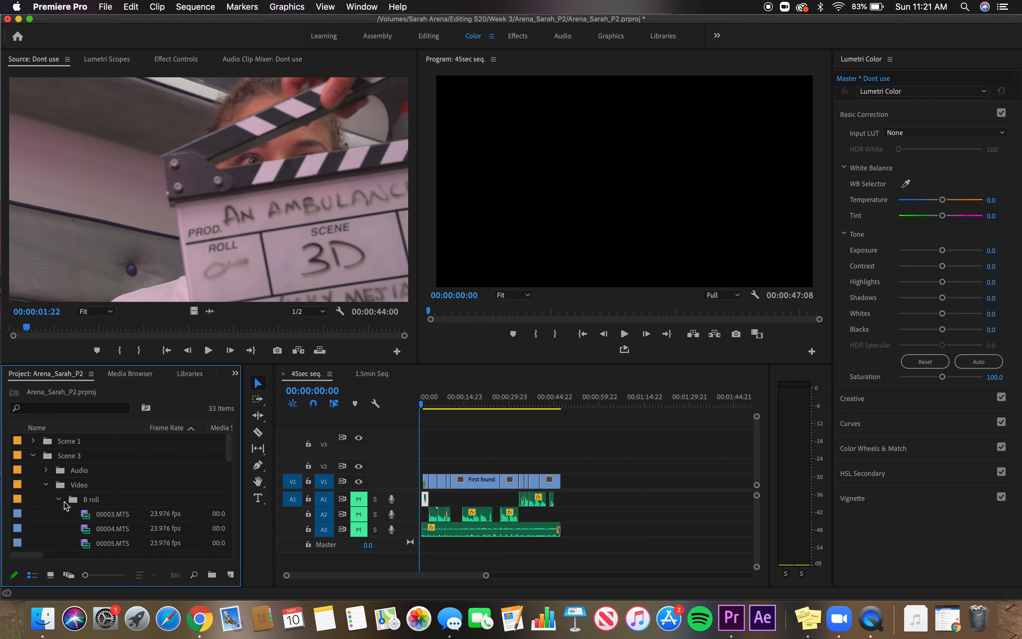
pyautogui.click(59, 500)
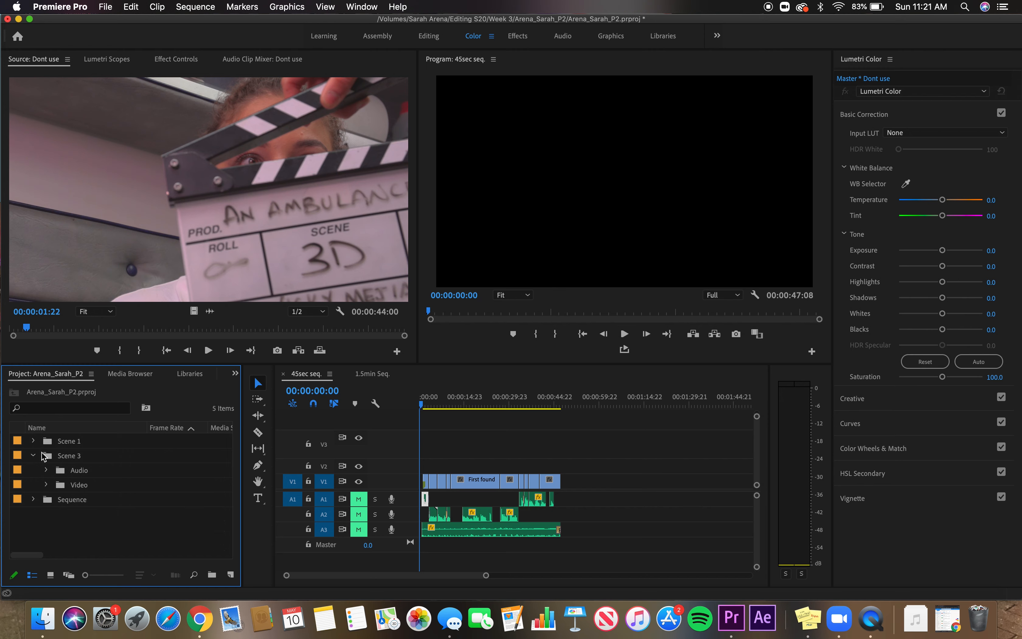
pyautogui.click(33, 455)
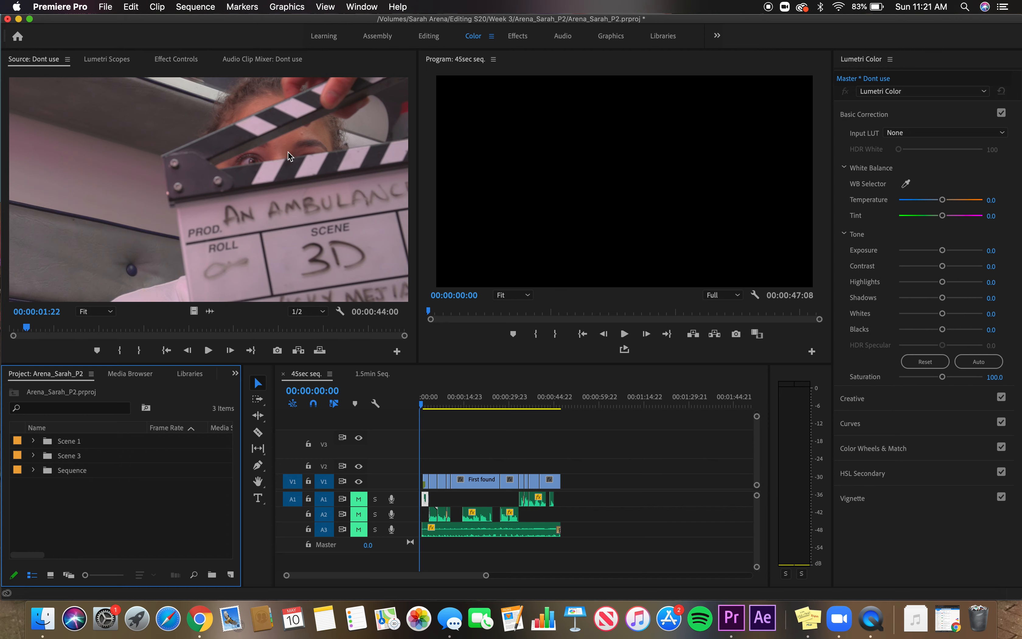
pyautogui.moveTo(374, 248)
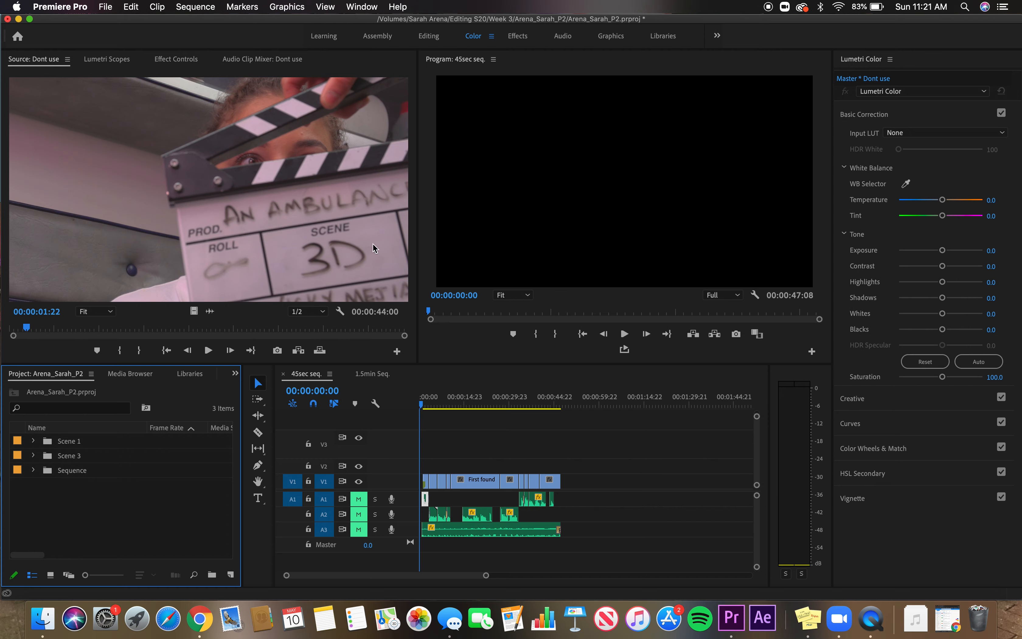
pyautogui.moveTo(138, 298)
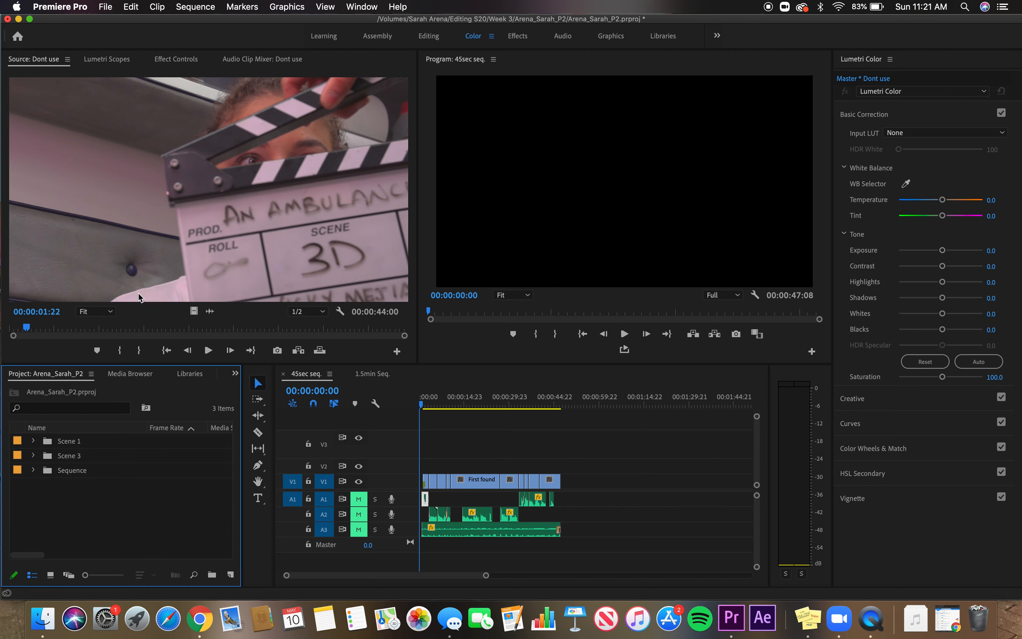
pyautogui.moveTo(45, 493)
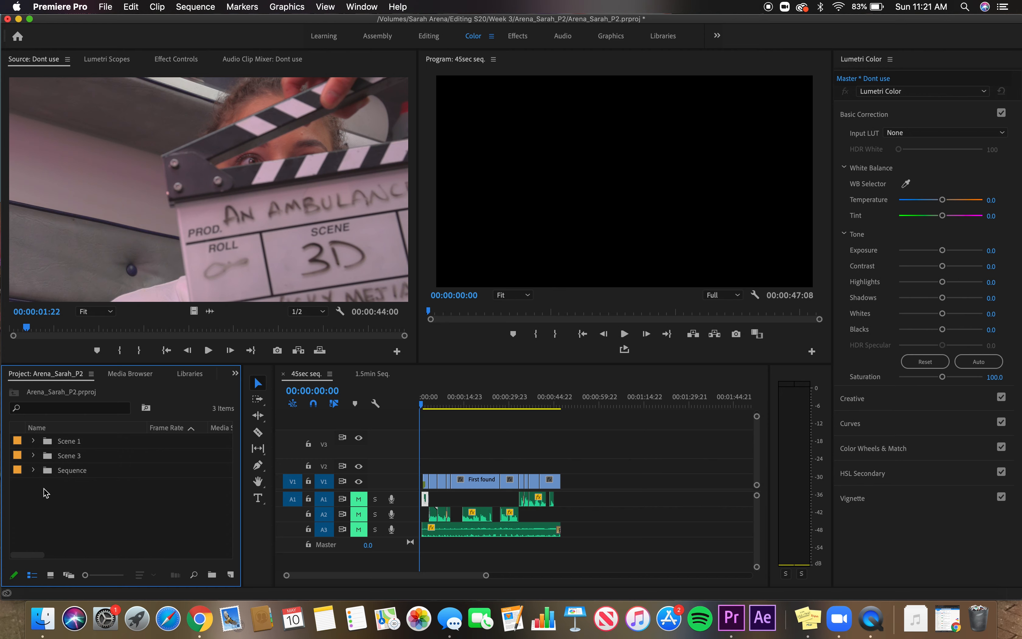
# Expand the Sequence bin to show both edits, then collapse it
pyautogui.click(32, 469)
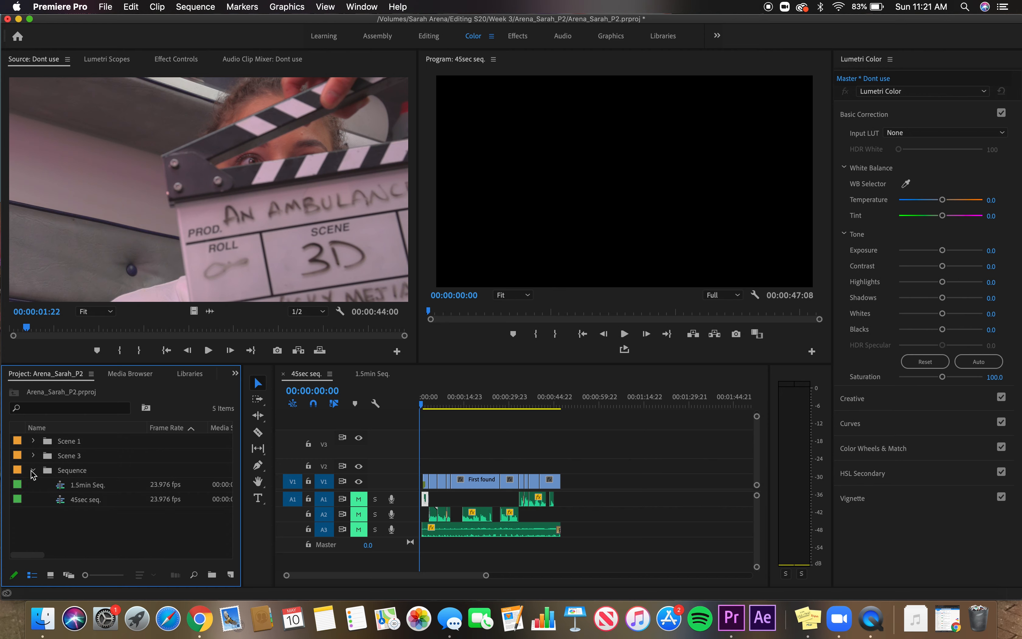
pyautogui.click(31, 469)
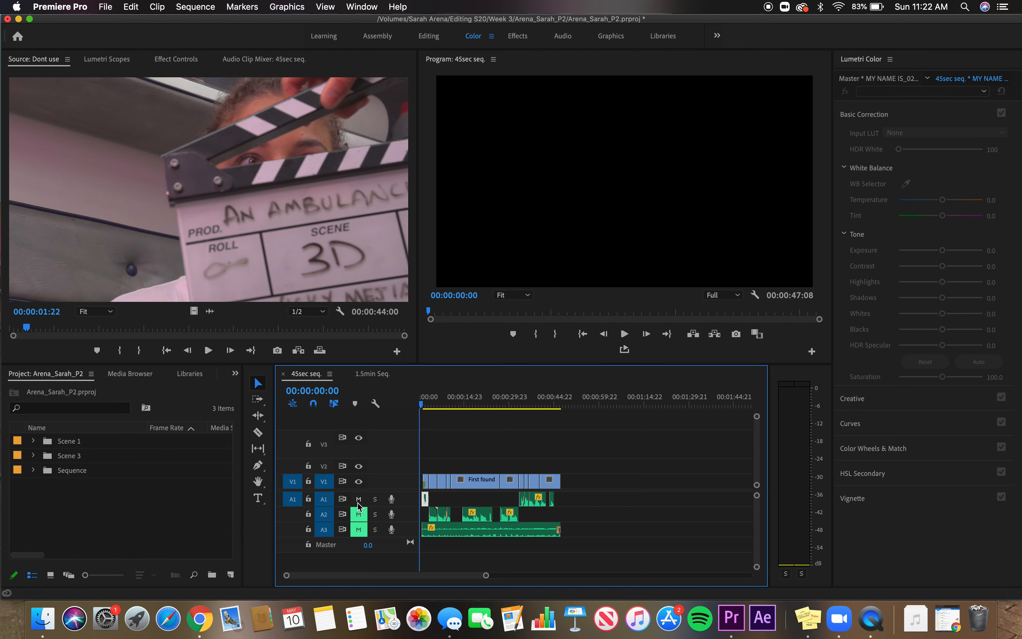
# Switch to the 1.5min Seq. and scrub from its middle back to the first few seconds
pyautogui.click(372, 373)
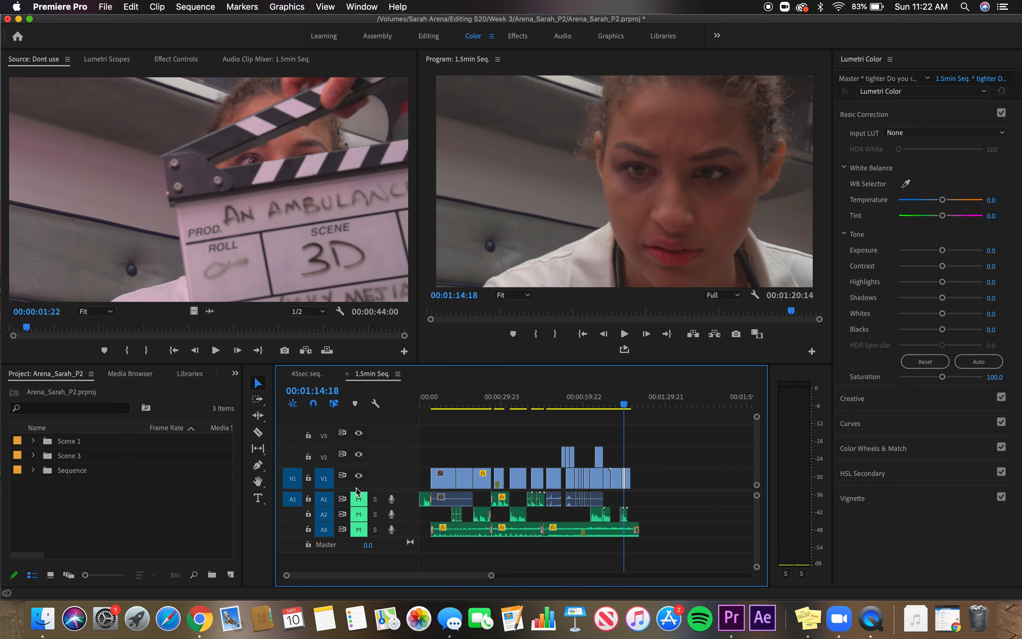
pyautogui.moveTo(358, 513)
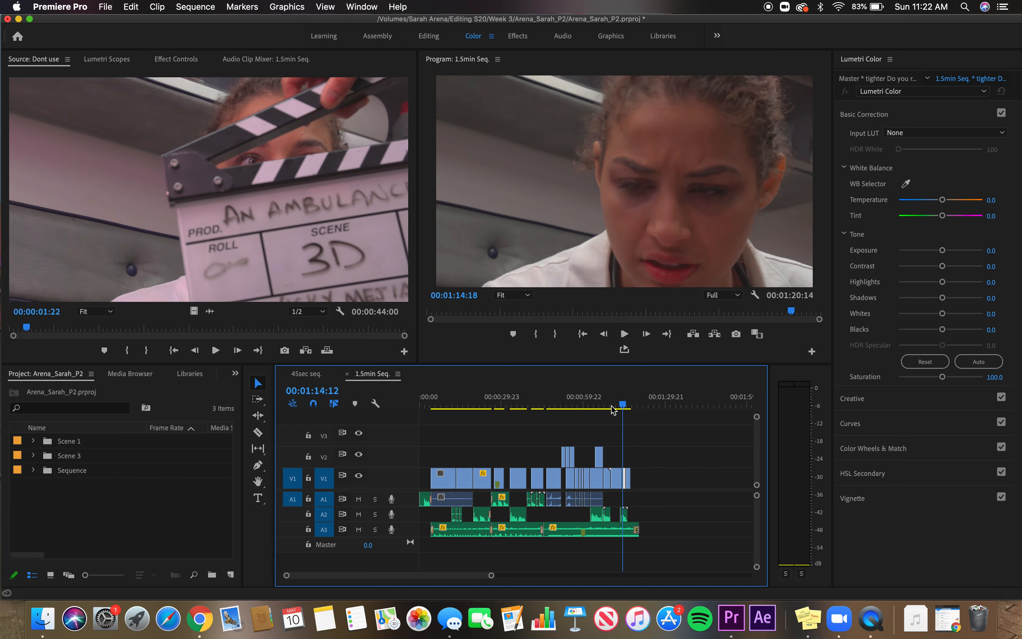
pyautogui.click(563, 404)
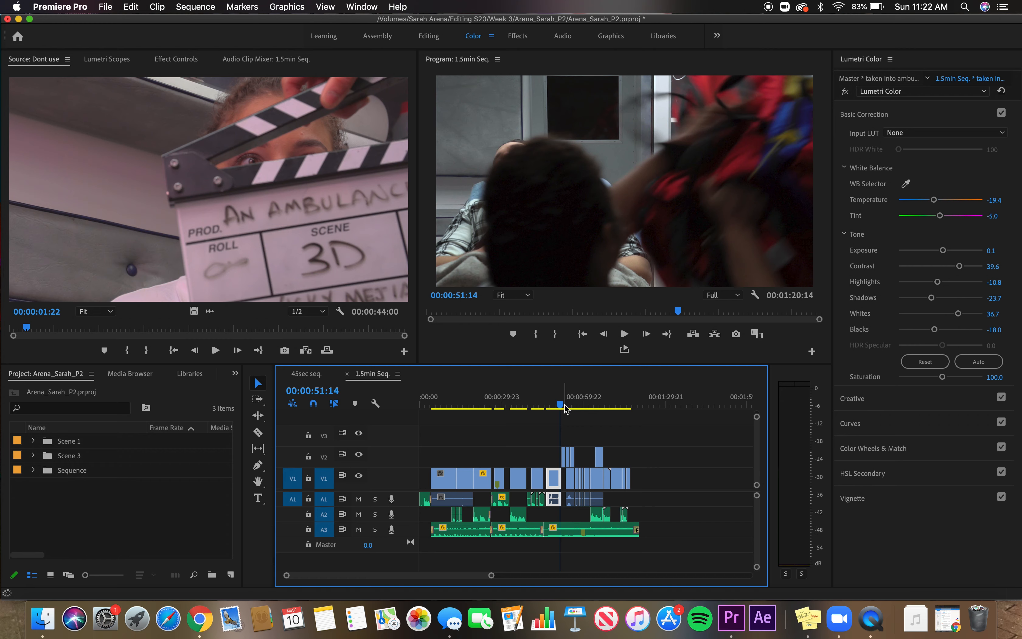
pyautogui.click(426, 396)
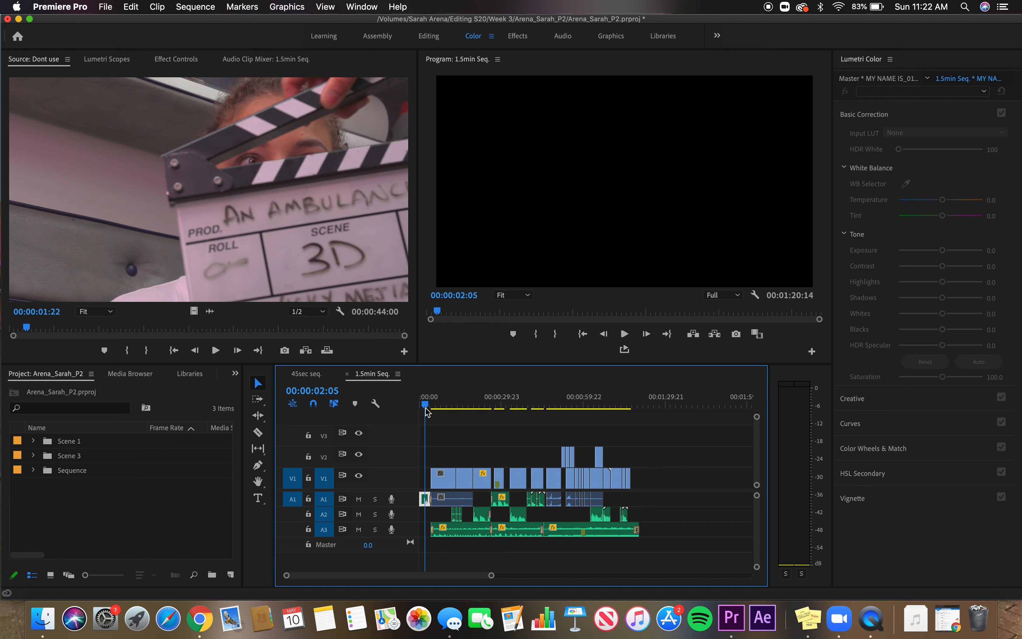
pyautogui.moveTo(427, 411)
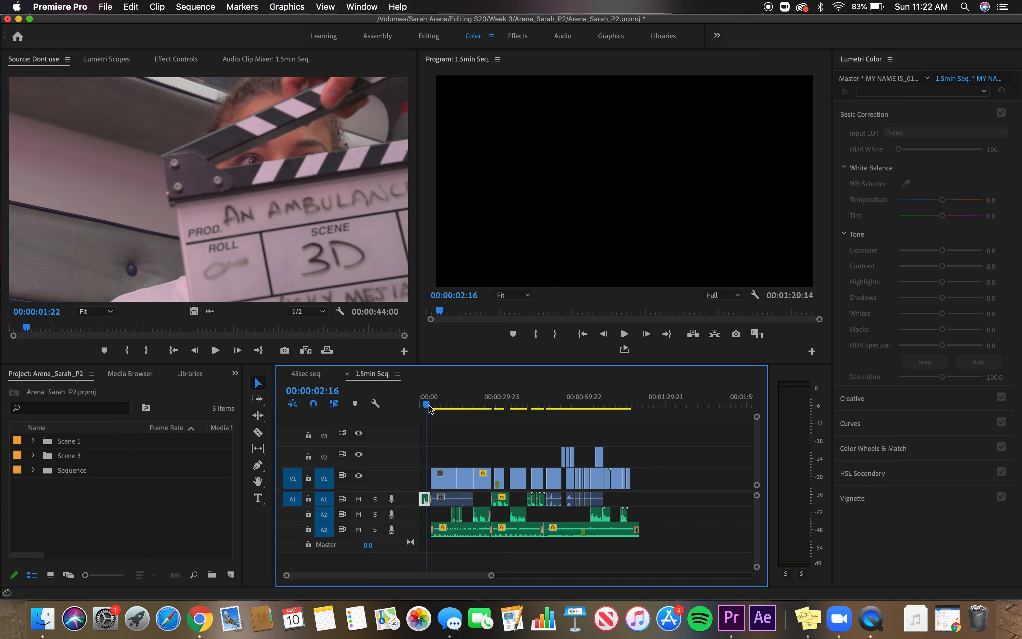
pyautogui.click(438, 405)
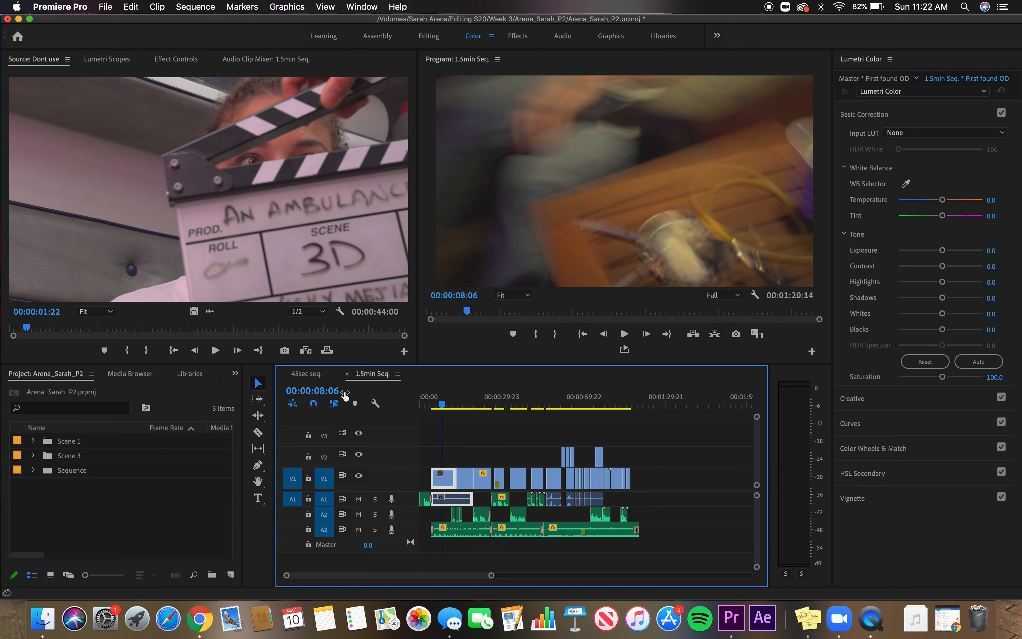
pyautogui.click(427, 405)
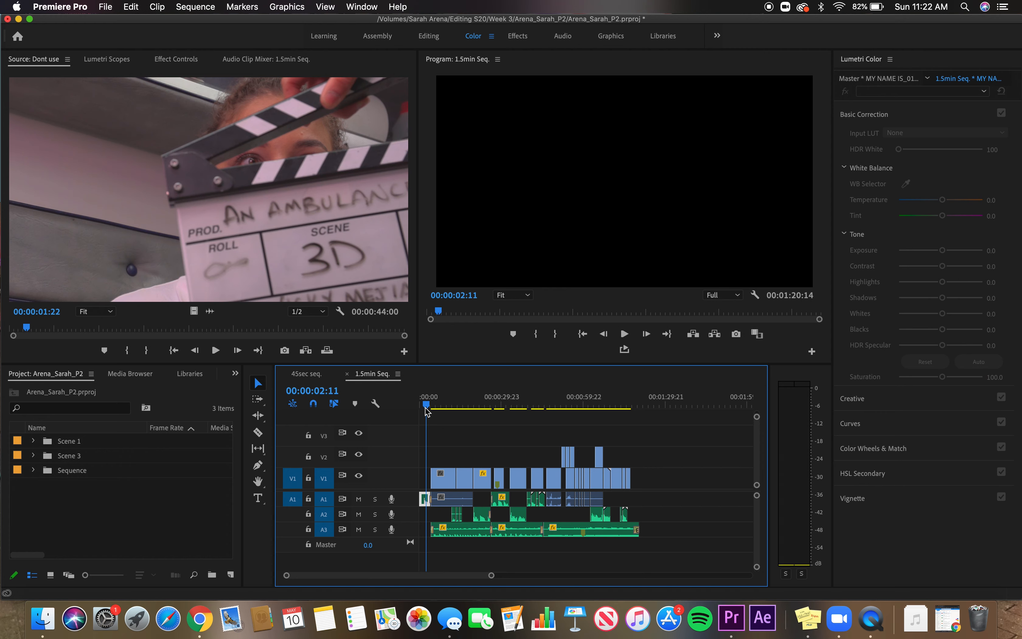
# Switch to the 45sec seq. and show its opening sleeping-man close-up about two seconds in
pyautogui.click(306, 373)
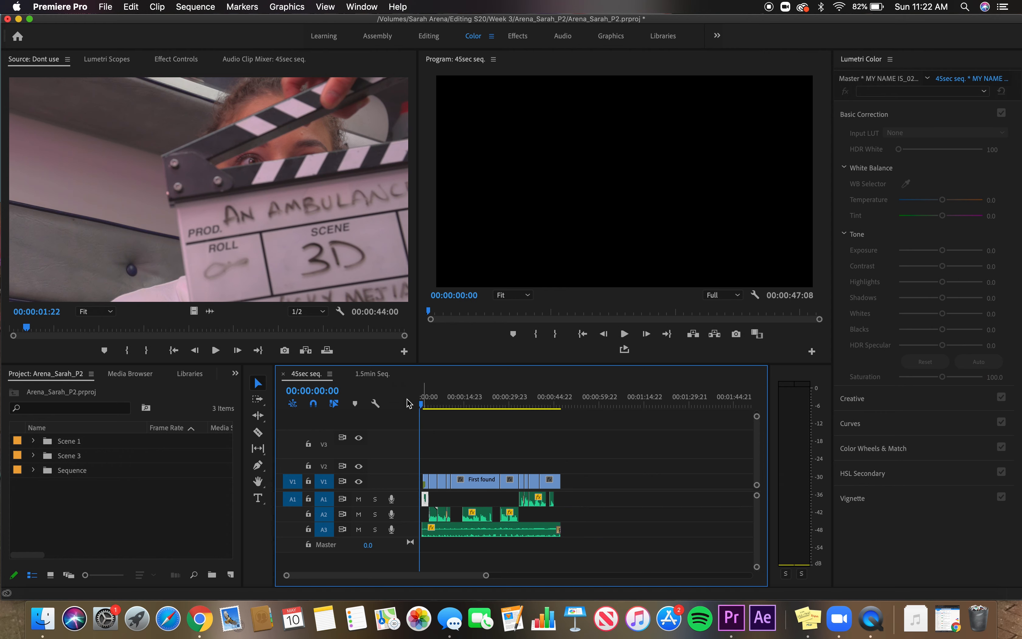
pyautogui.click(429, 404)
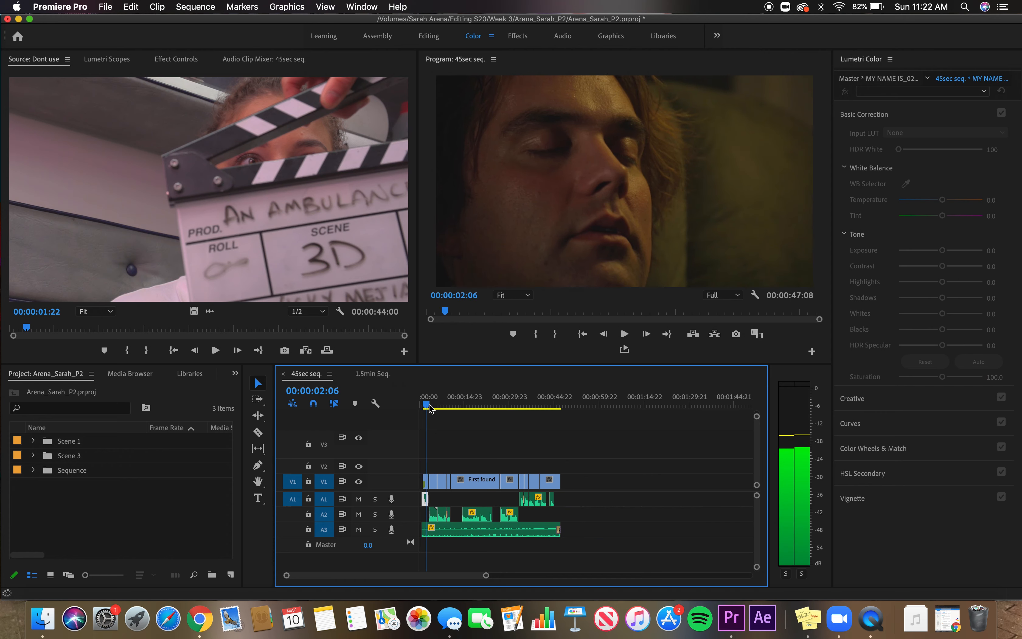
pyautogui.click(423, 405)
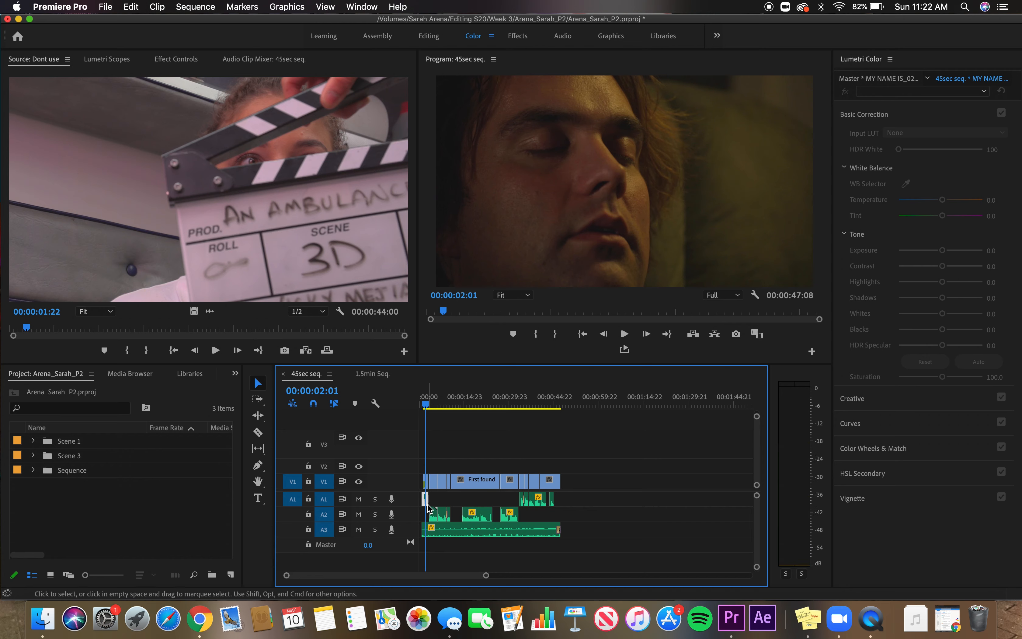
pyautogui.moveTo(436, 478)
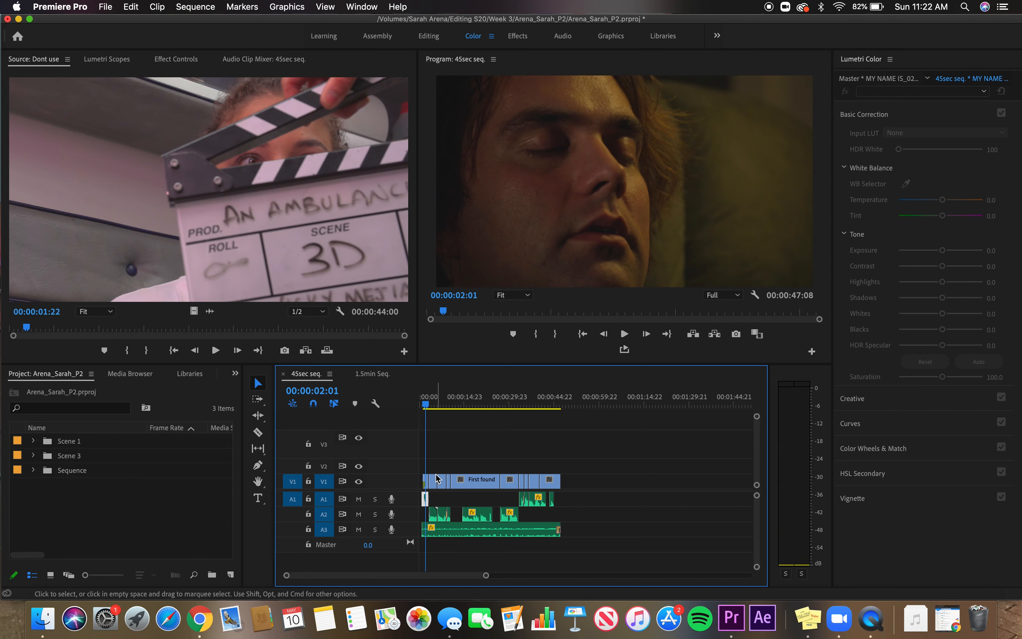
pyautogui.moveTo(629, 455)
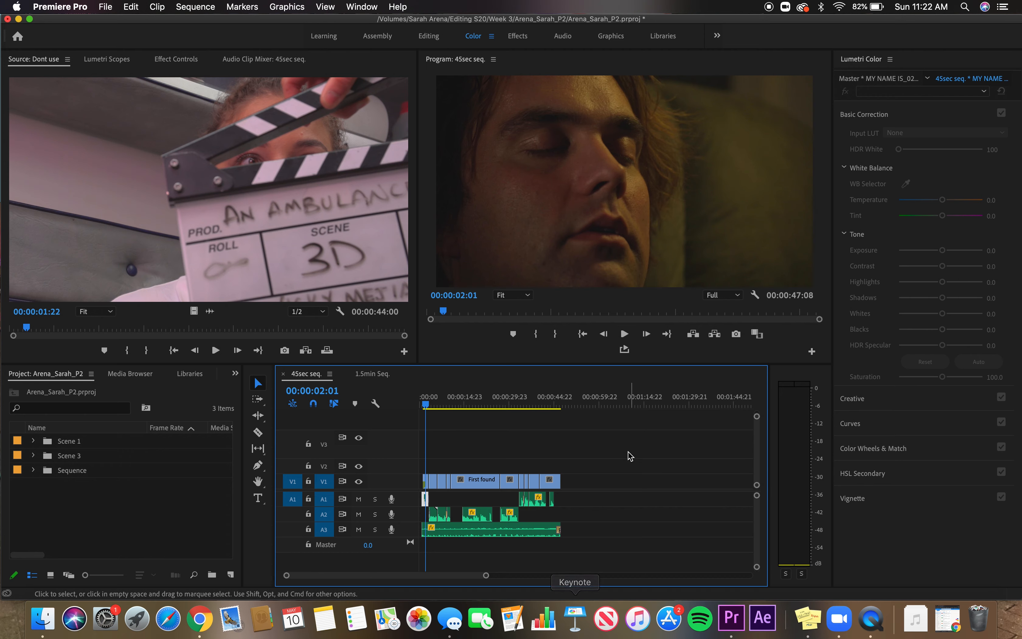
pyautogui.moveTo(539, 446)
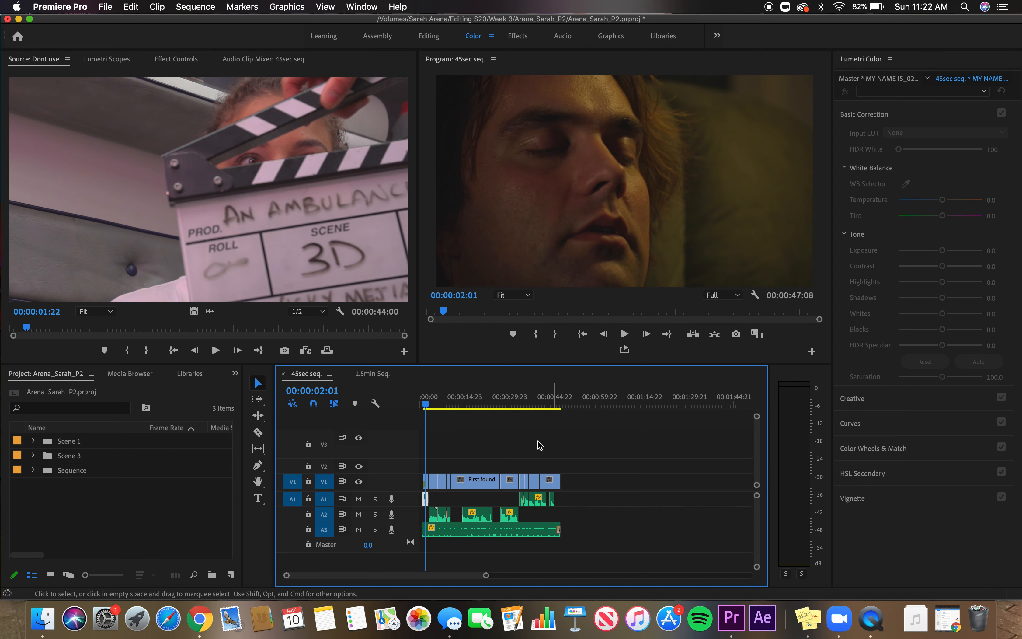
pyautogui.moveTo(454, 434)
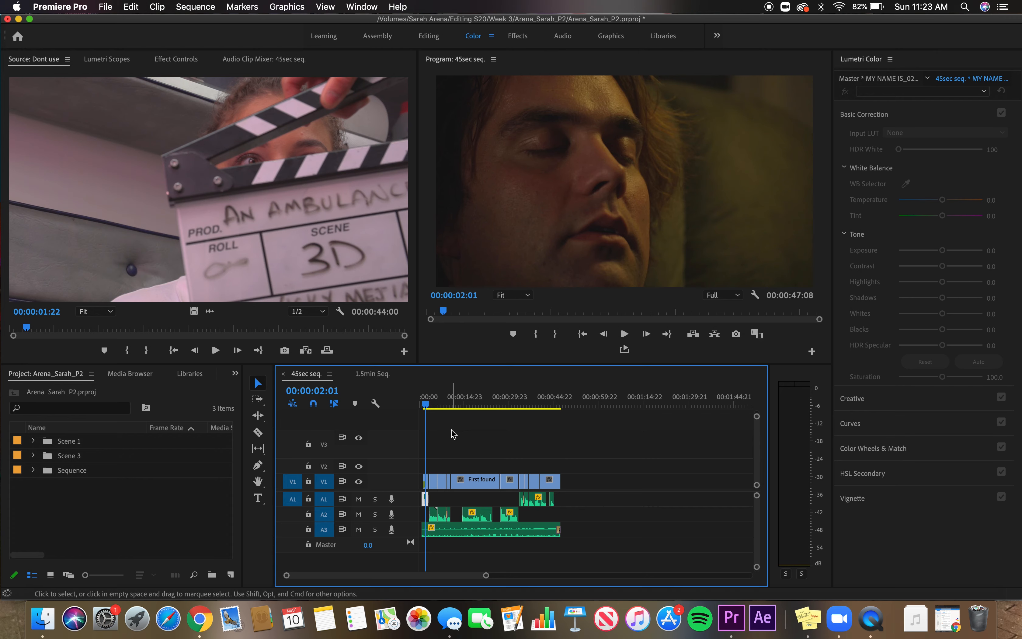
pyautogui.moveTo(871, 618)
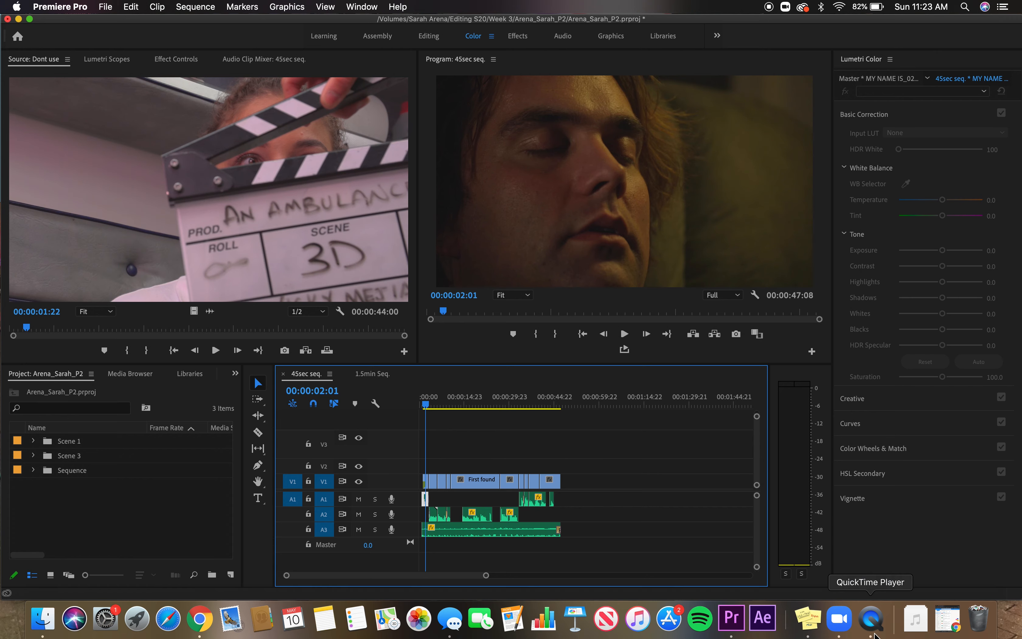